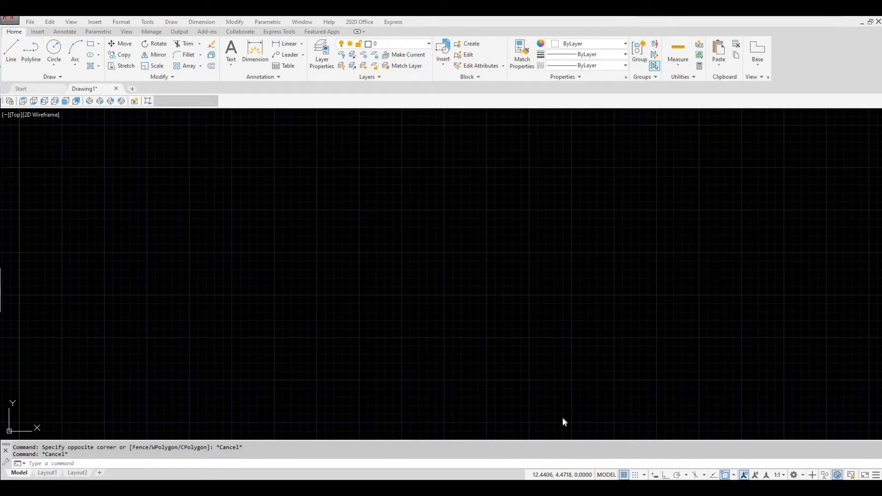
{"action": "mouse_move", "coordinate": [322, 48]}
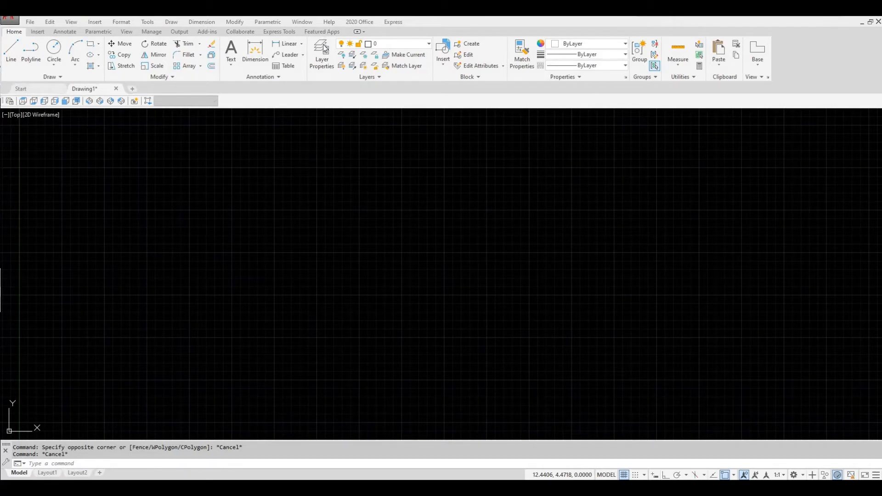
{"action": "mouse_move", "coordinate": [366, 67]}
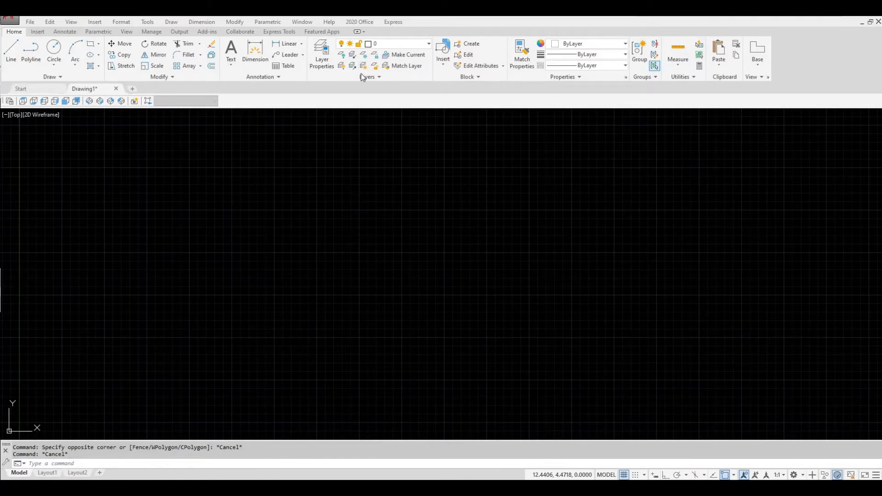
{"action": "mouse_move", "coordinate": [341, 104]}
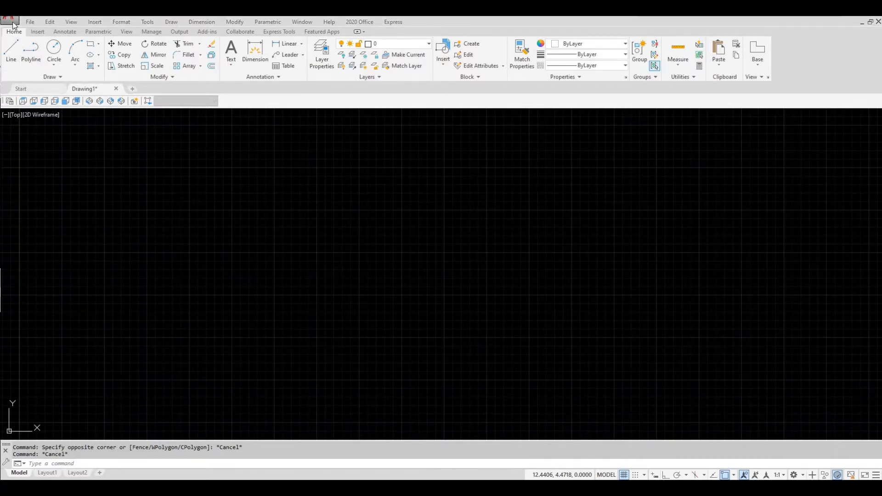
- In Options > Display, set the colour theme to Dark and apply, then apply Light again
{"action": "left_click", "coordinate": [10, 16]}
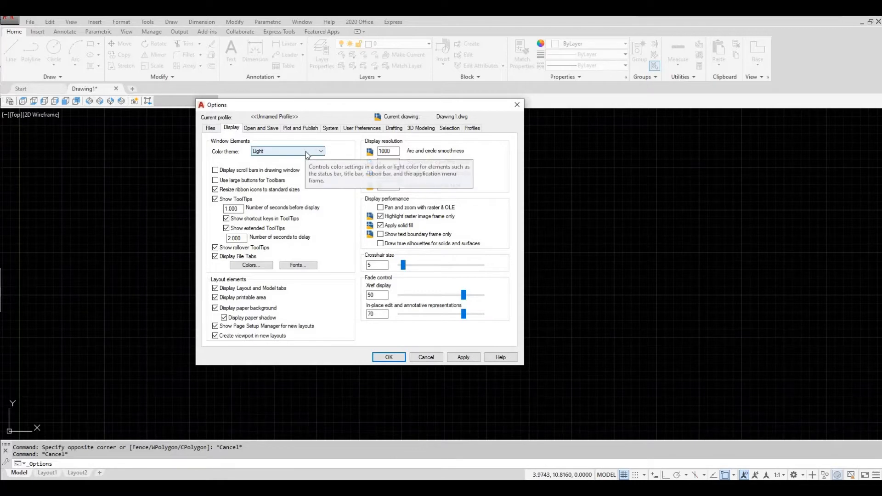
{"action": "left_click", "coordinate": [320, 151]}
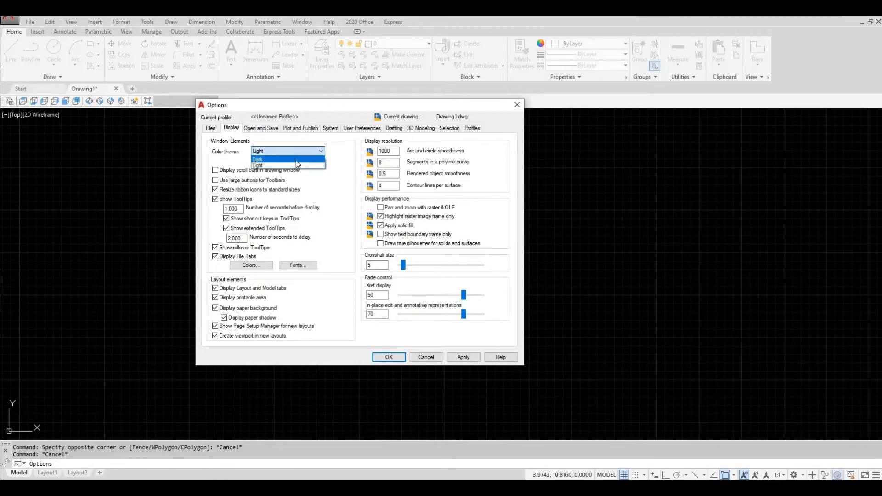
{"action": "left_click", "coordinate": [257, 159]}
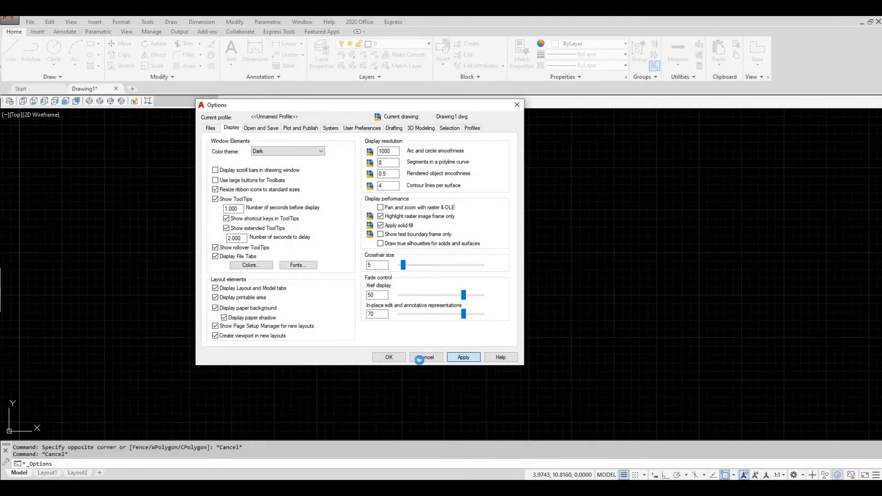
{"action": "left_click", "coordinate": [462, 358]}
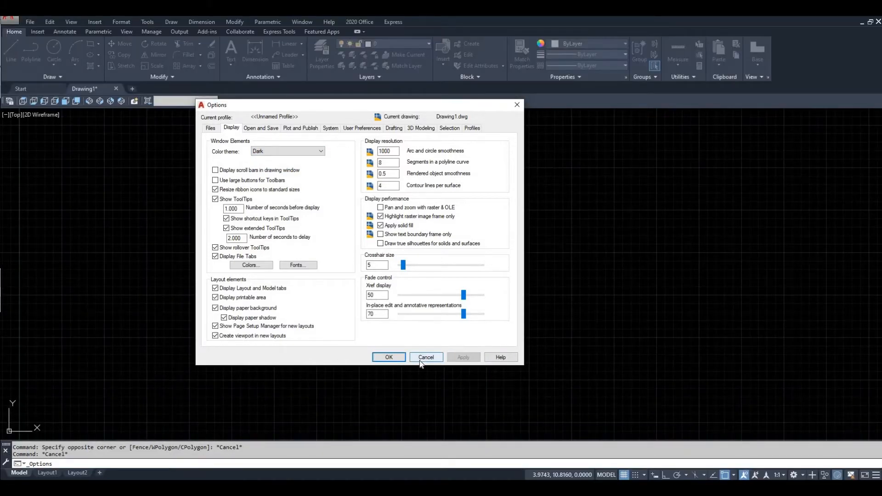
{"action": "mouse_move", "coordinate": [315, 158]}
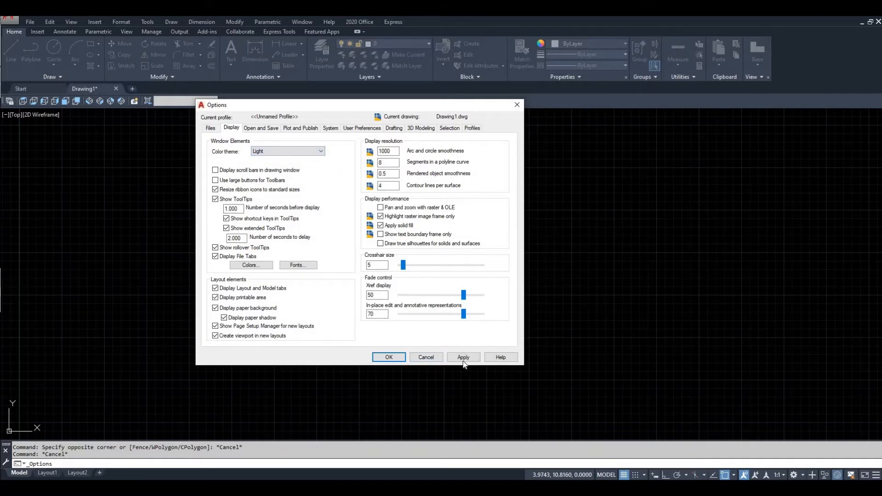
{"action": "left_click", "coordinate": [463, 358]}
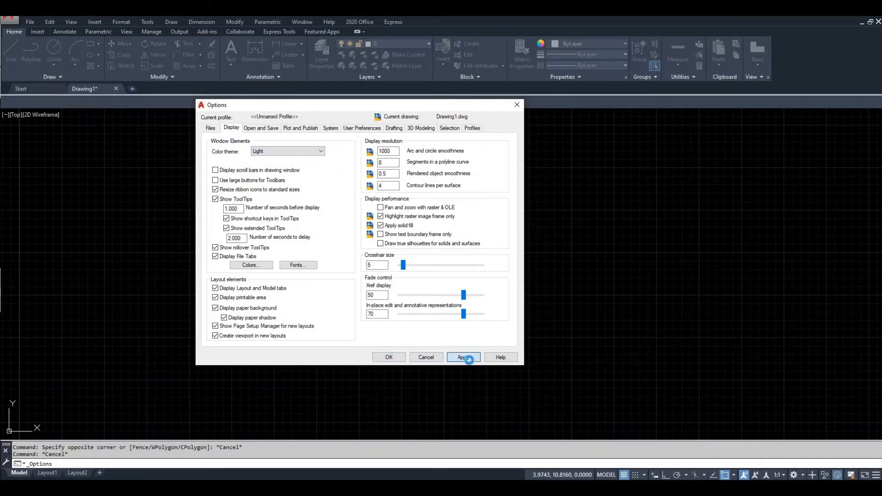
- Confirm the Options dialog with OK, keeping the Light theme
{"action": "left_click", "coordinate": [463, 357]}
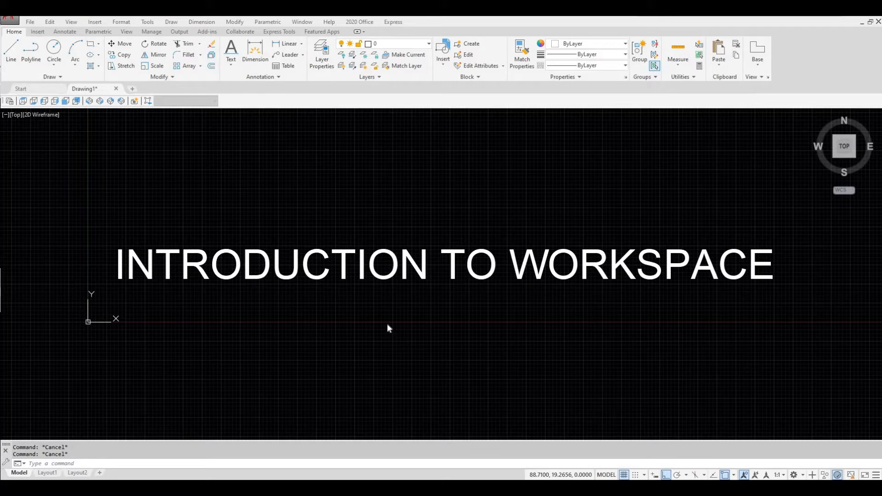
{"action": "mouse_move", "coordinate": [10, 51]}
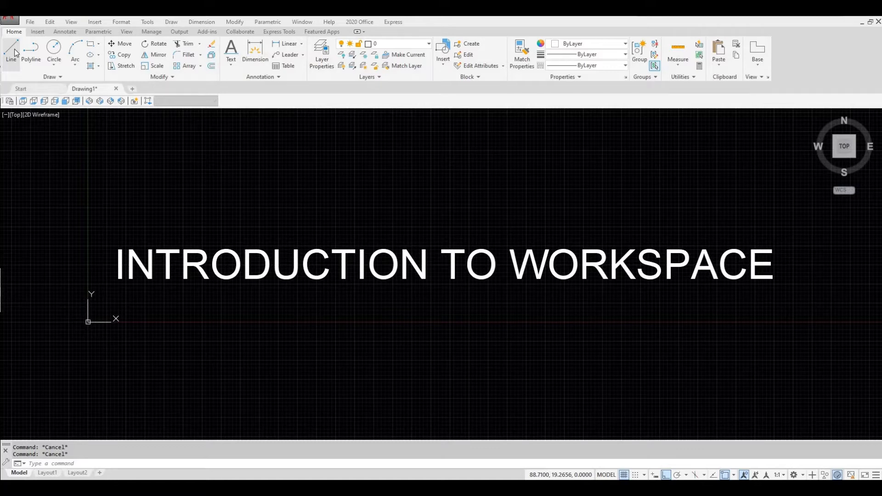
{"action": "mouse_move", "coordinate": [12, 51]}
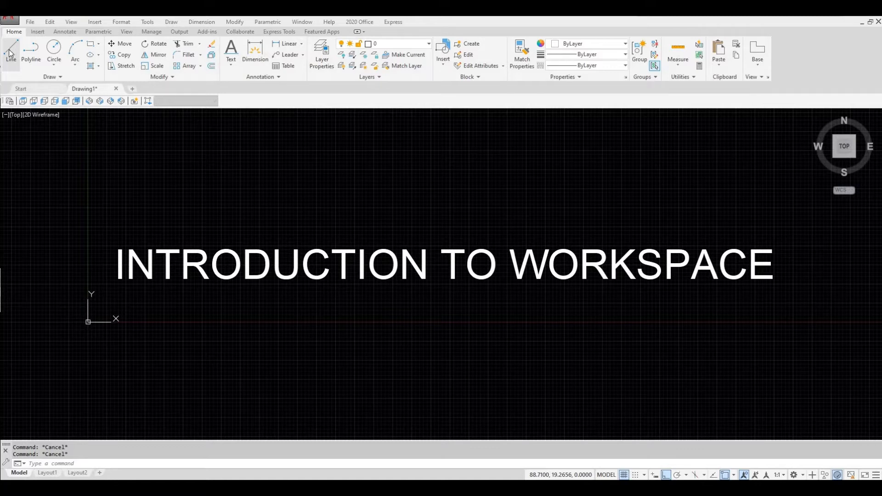
{"action": "mouse_move", "coordinate": [9, 50]}
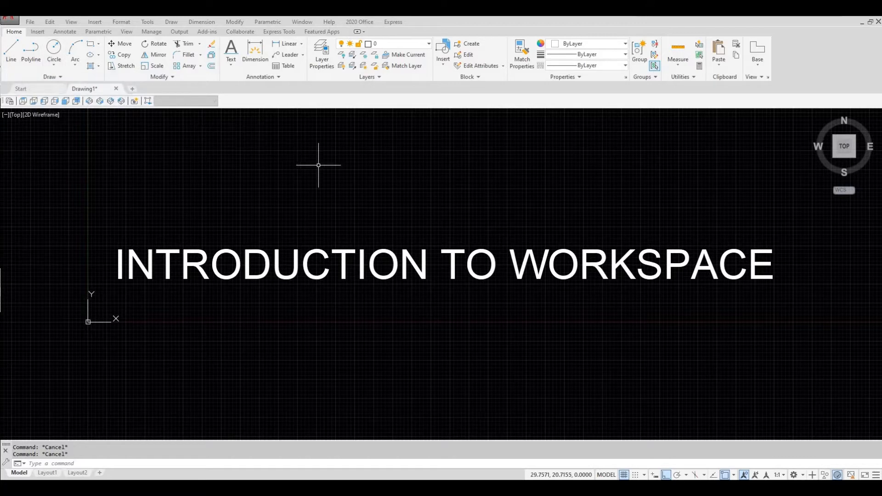
{"action": "mouse_move", "coordinate": [719, 162]}
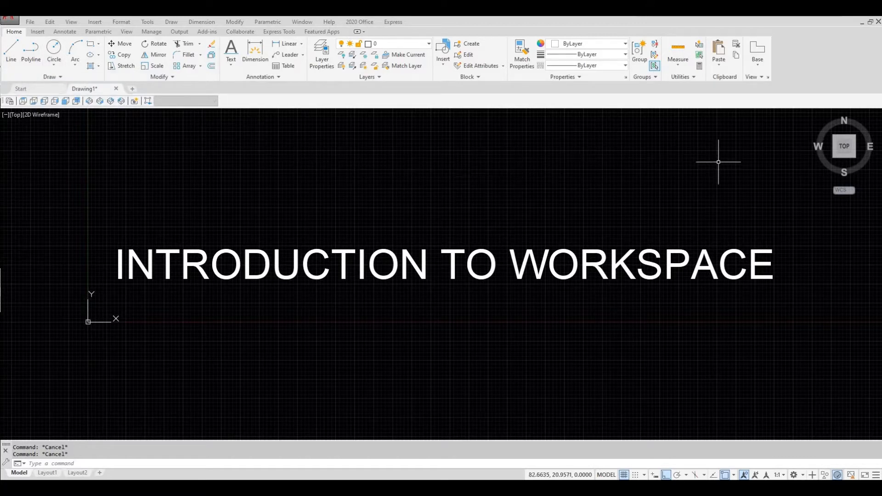
{"action": "mouse_move", "coordinate": [837, 159]}
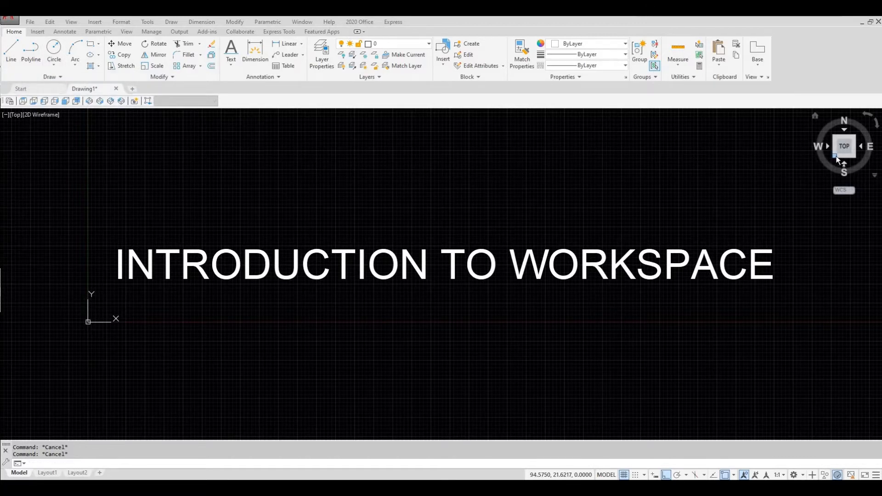
- View the drawing from SW Isometric and Front on the ViewCube, then return to Top plan view
{"action": "left_click", "coordinate": [844, 146]}
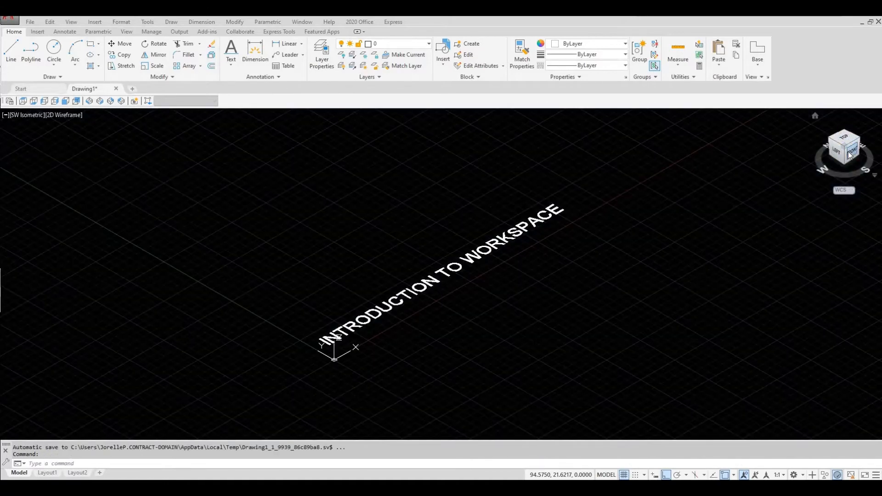
{"action": "left_click", "coordinate": [844, 145]}
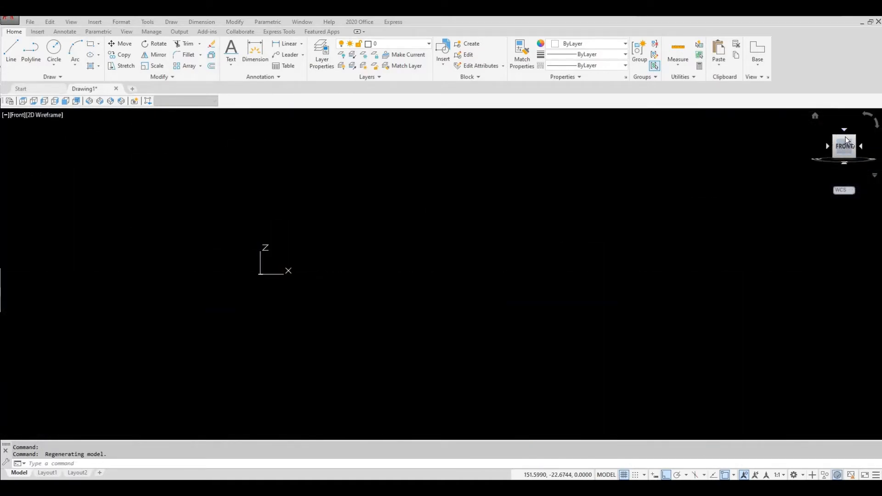
{"action": "left_click", "coordinate": [843, 139]}
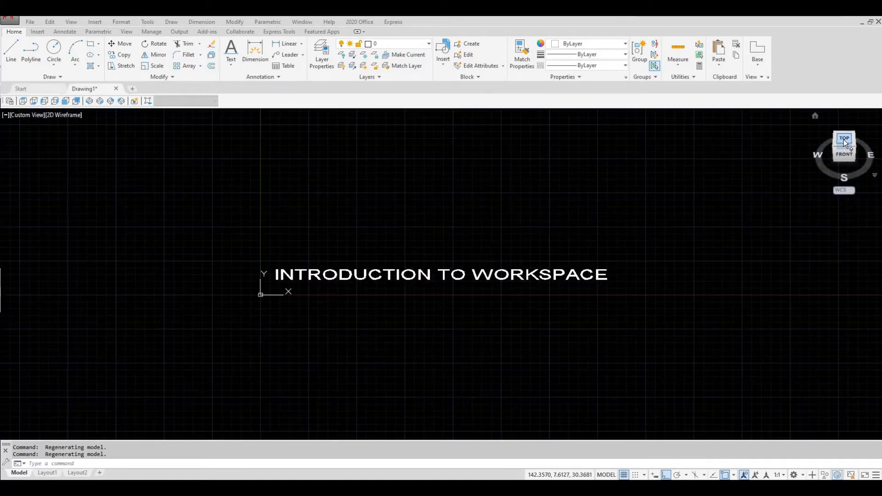
{"action": "left_click", "coordinate": [844, 139]}
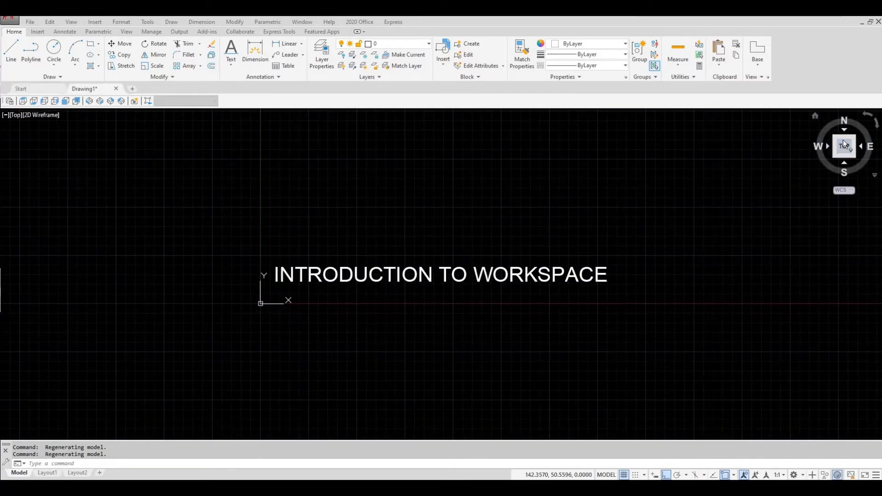
{"action": "left_click", "coordinate": [843, 135]}
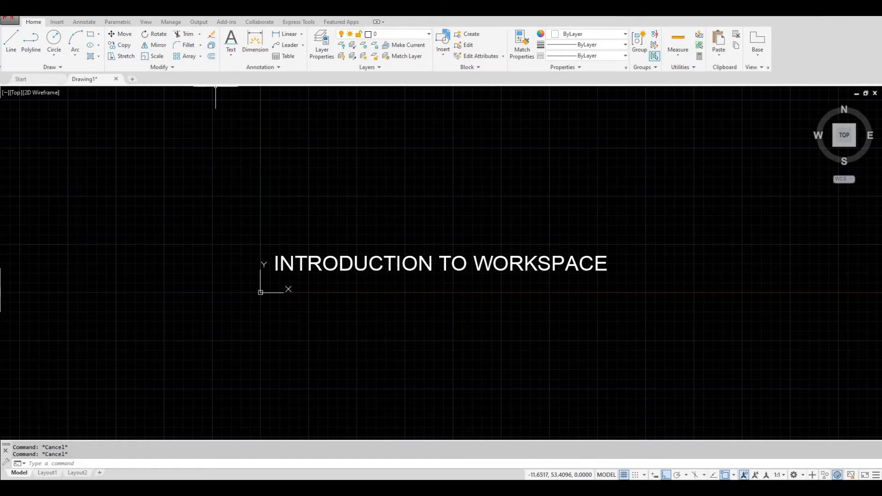
- Show the classic menu bar again and browse Tools > Toolbars > AutoCAD
{"action": "left_click", "coordinate": [379, 22]}
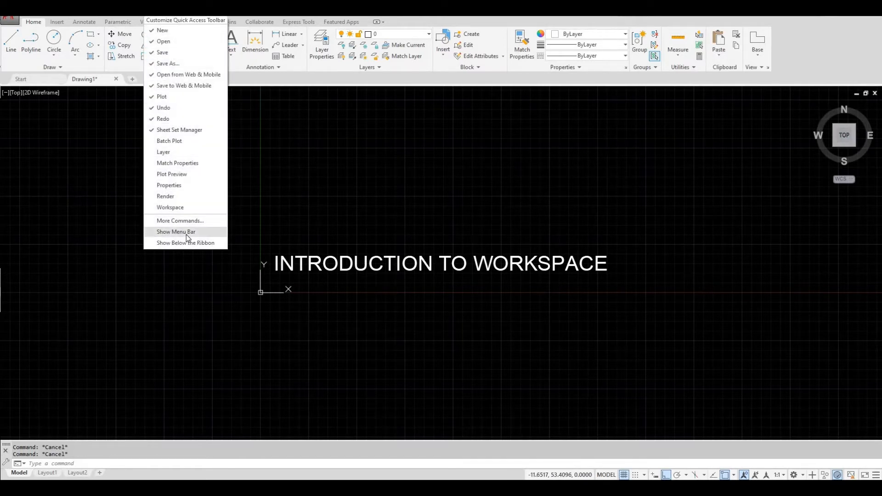
{"action": "left_click", "coordinate": [175, 231]}
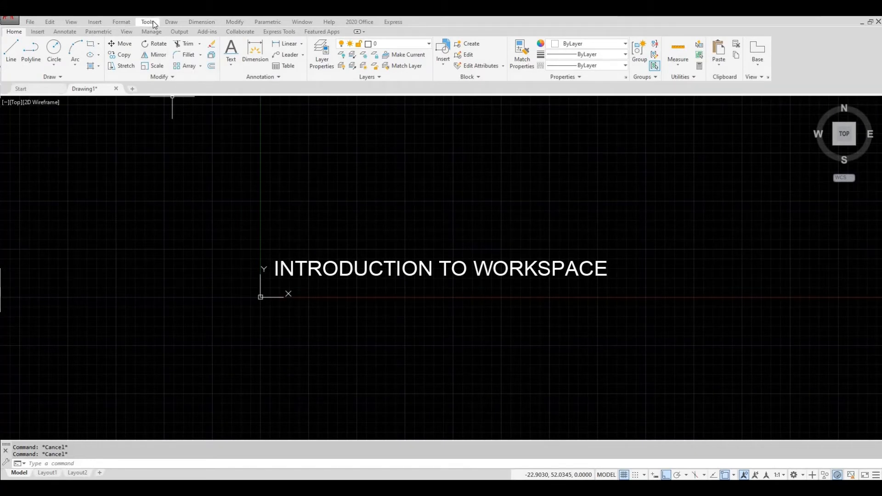
{"action": "left_click", "coordinate": [147, 22]}
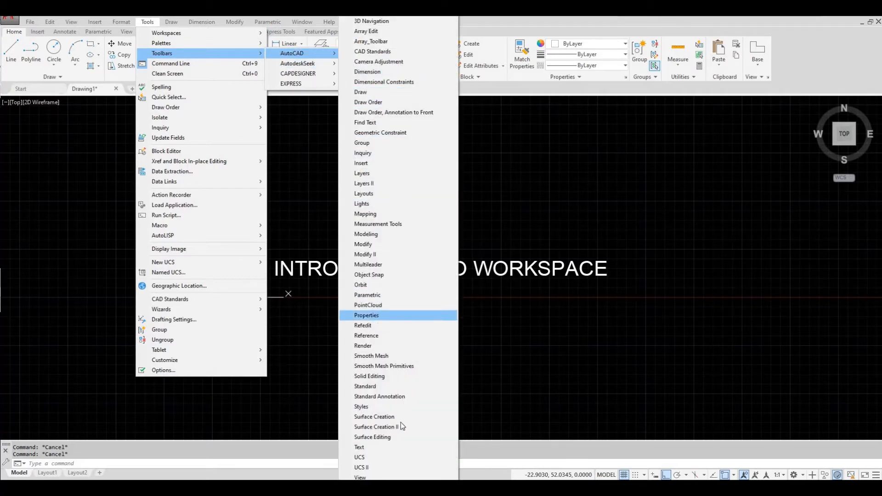
{"action": "mouse_move", "coordinate": [363, 478]}
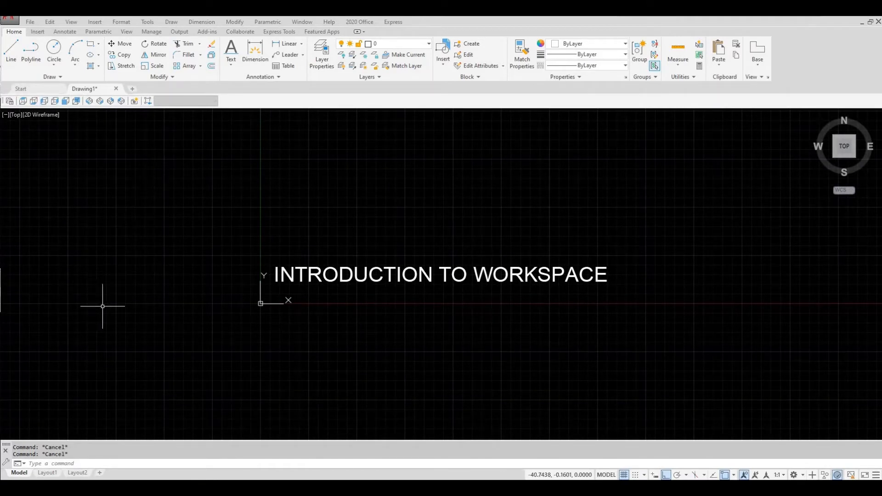
{"action": "mouse_move", "coordinate": [83, 429]}
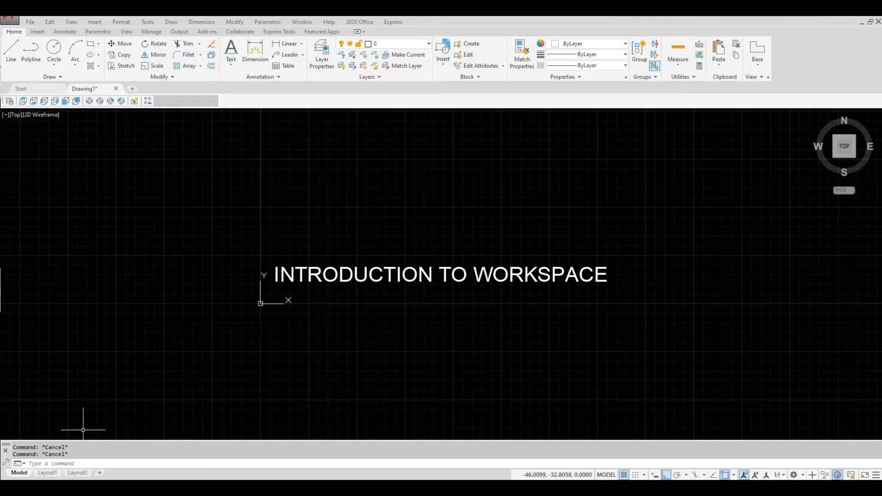
{"action": "mouse_move", "coordinate": [90, 451]}
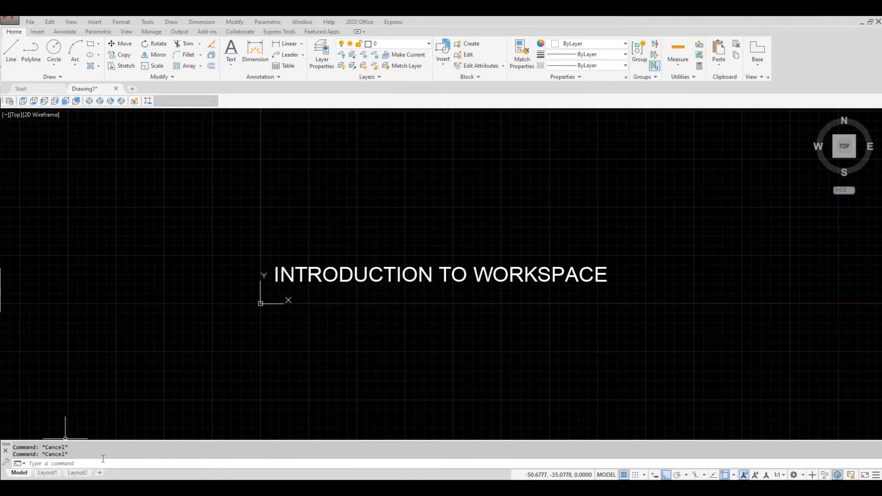
{"action": "mouse_move", "coordinate": [47, 473]}
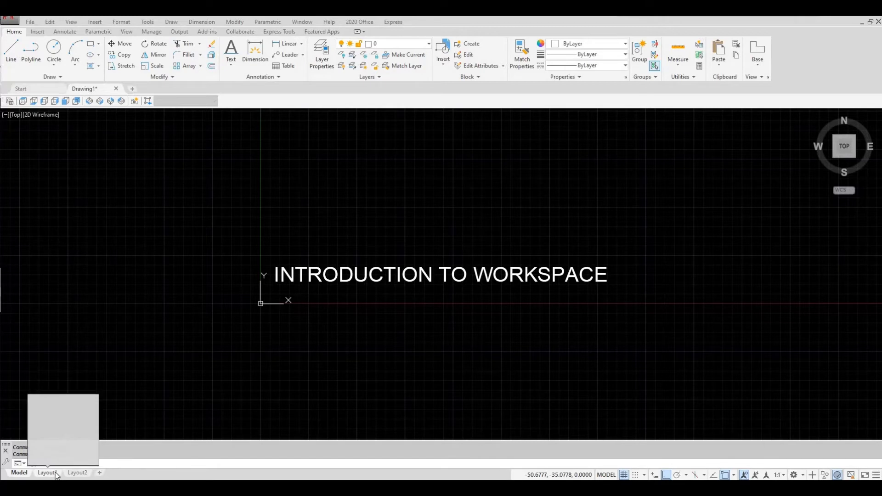
{"action": "mouse_move", "coordinate": [47, 472]}
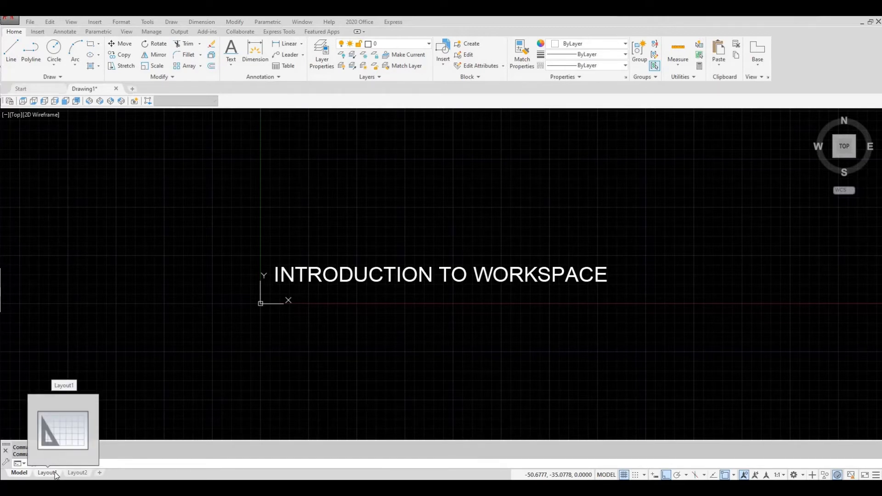
- Switch to the Layout1 paper sheet showing the title text
{"action": "left_click", "coordinate": [47, 473]}
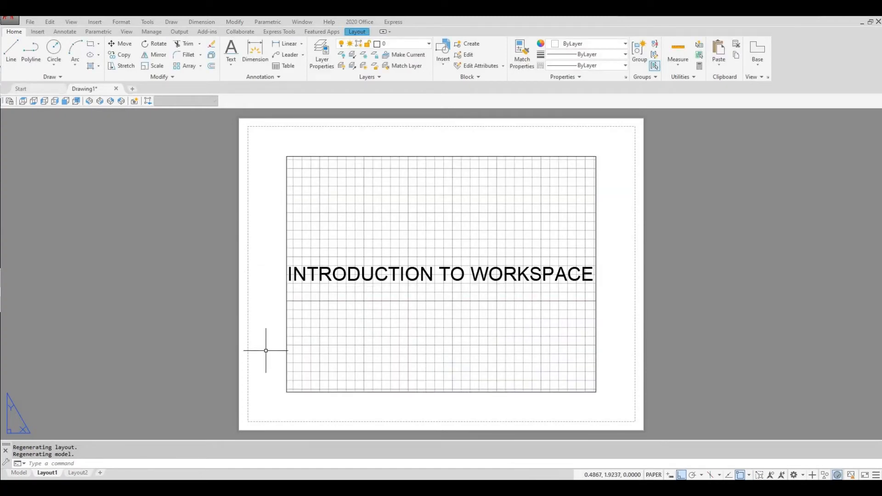
{"action": "mouse_move", "coordinate": [129, 220]}
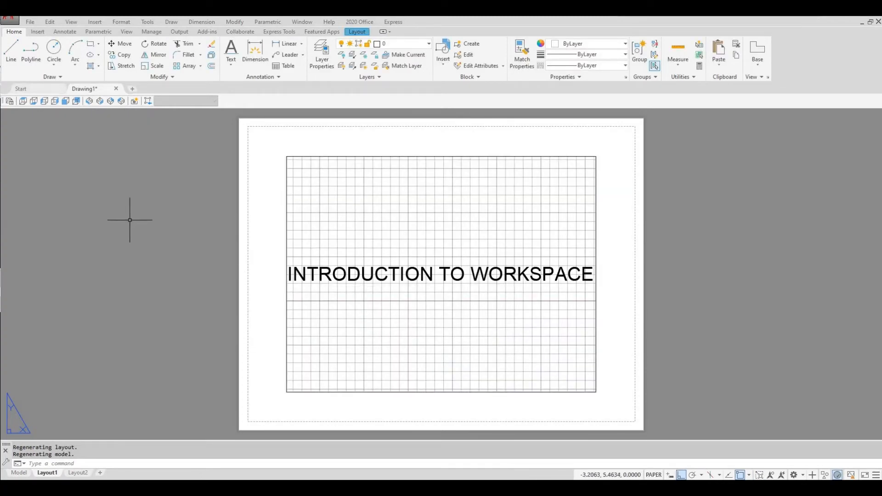
{"action": "mouse_move", "coordinate": [66, 367]}
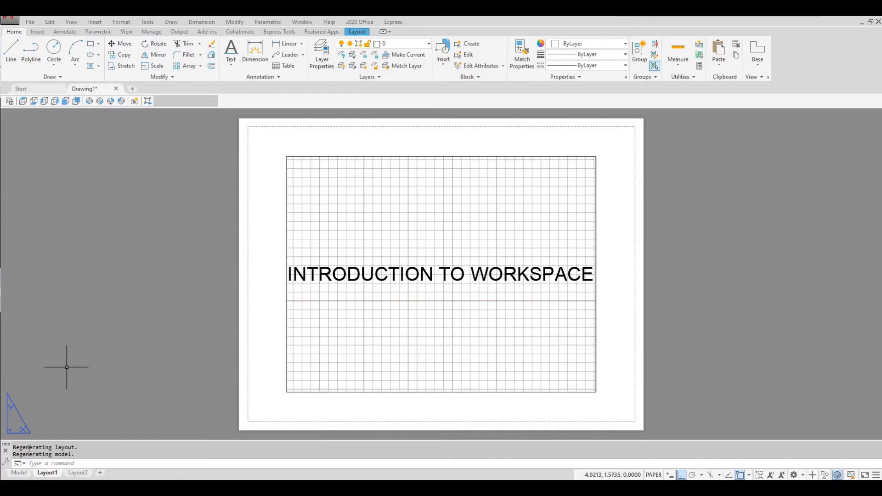
- Return from Layout1 to the Model space drawing
{"action": "left_click", "coordinate": [18, 473]}
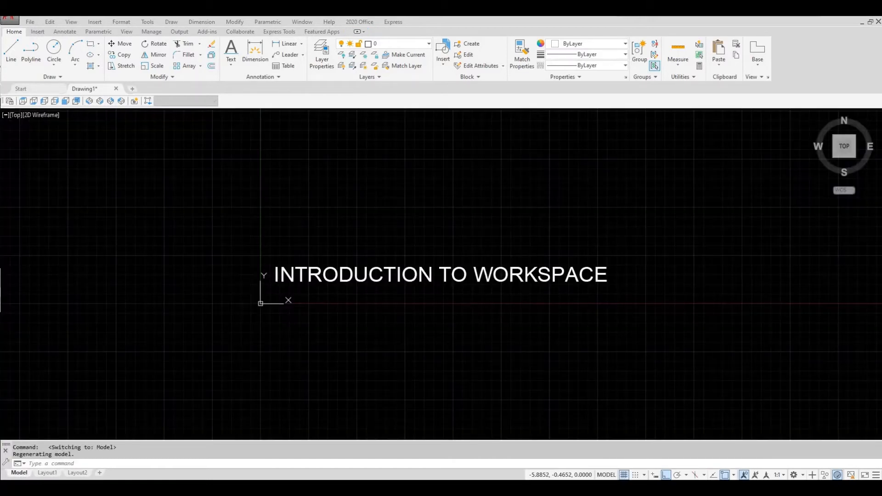
{"action": "mouse_move", "coordinate": [325, 276]}
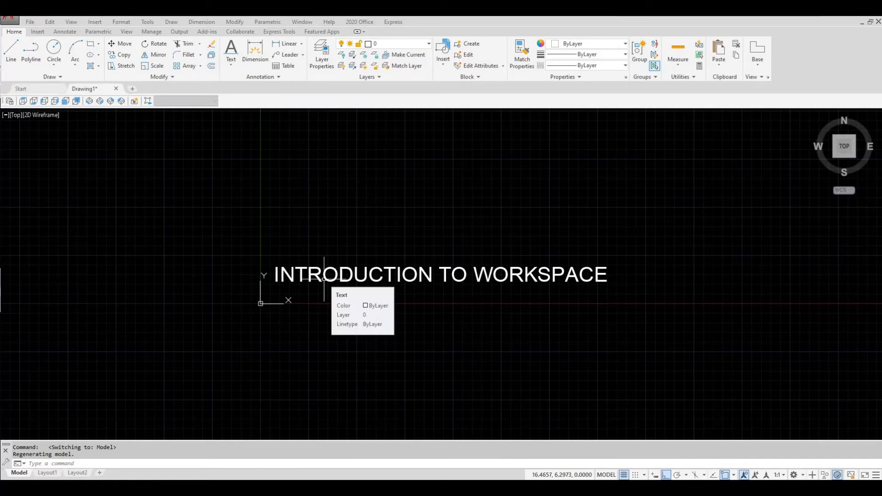
{"action": "mouse_move", "coordinate": [615, 428]}
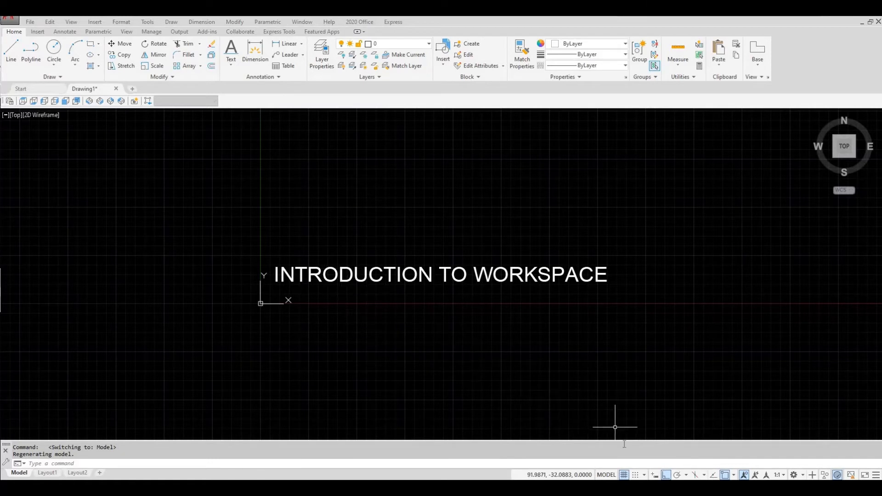
{"action": "mouse_move", "coordinate": [664, 475]}
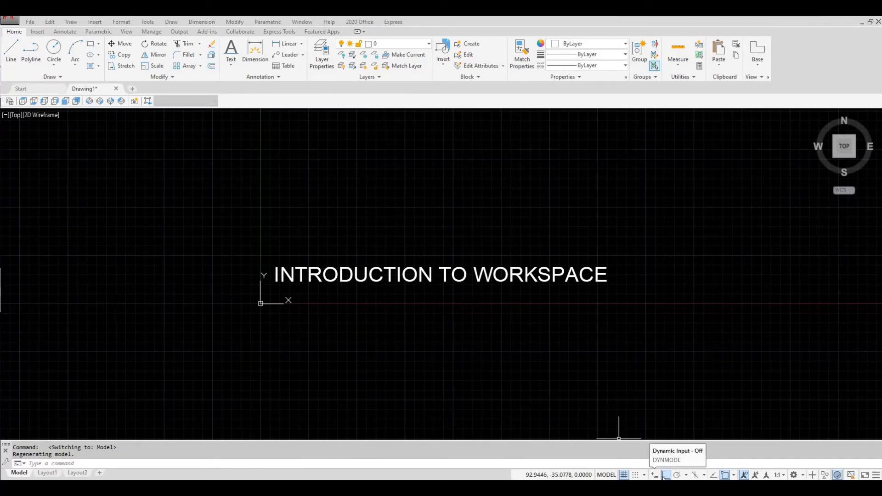
{"action": "mouse_move", "coordinate": [686, 476]}
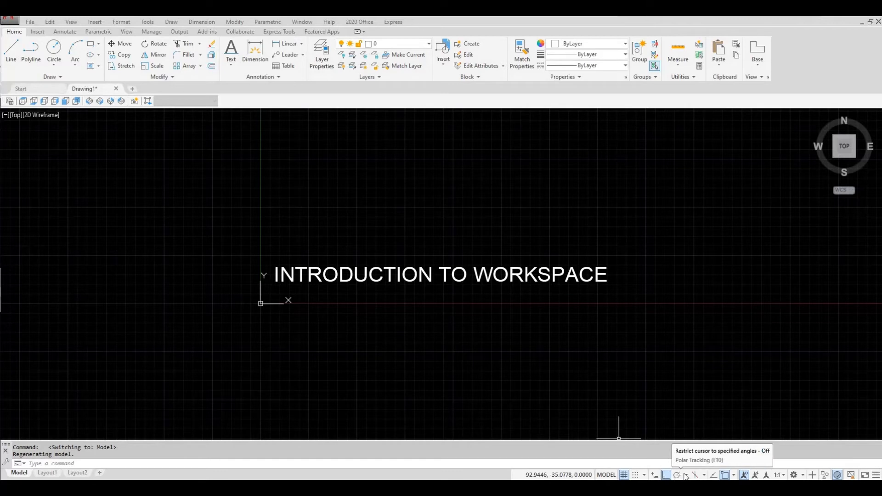
{"action": "mouse_move", "coordinate": [700, 475]}
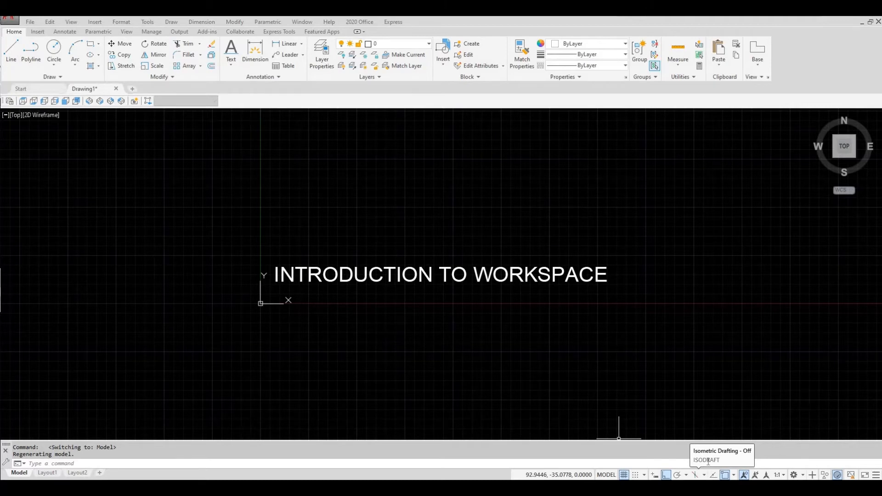
{"action": "mouse_move", "coordinate": [679, 416]}
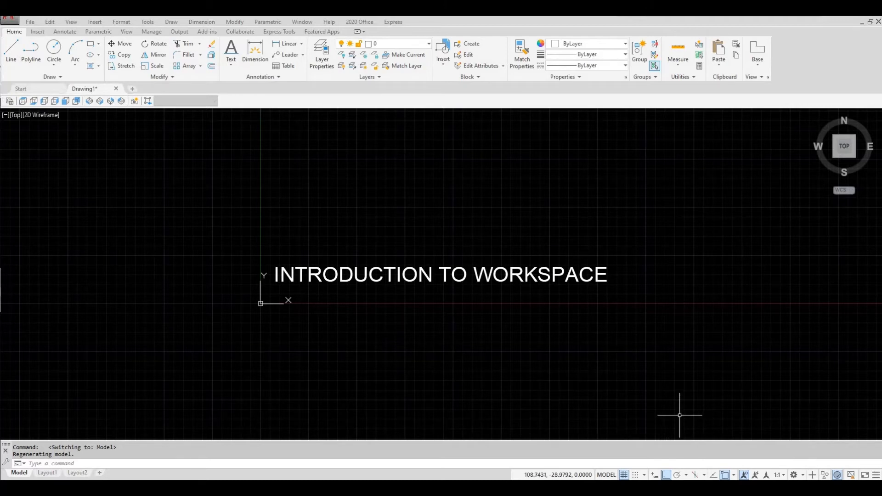
{"action": "mouse_move", "coordinate": [641, 384]}
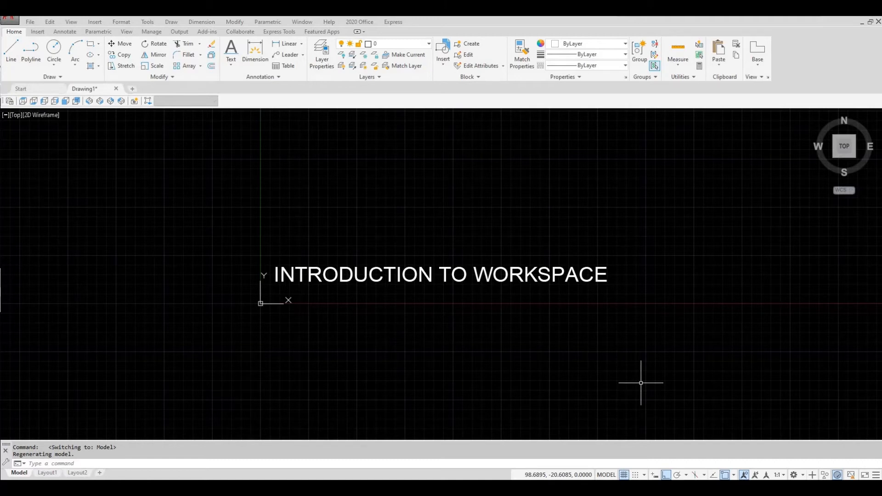
{"action": "mouse_move", "coordinate": [750, 433]}
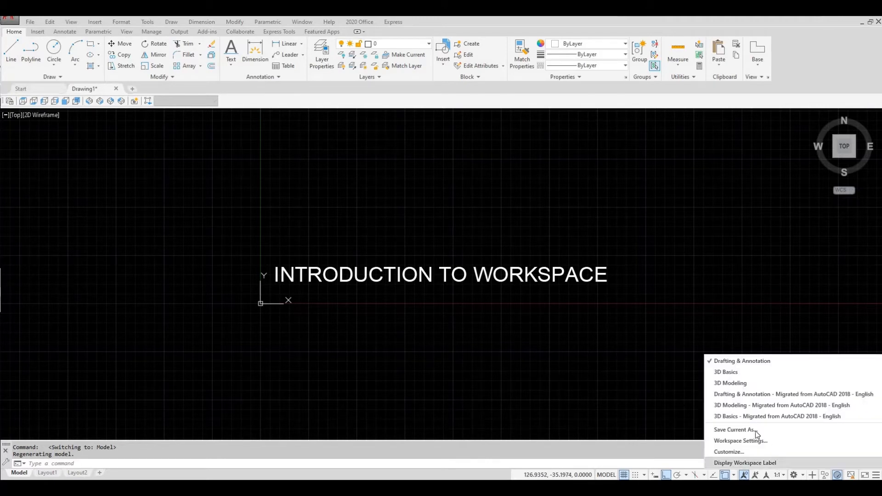
{"action": "mouse_move", "coordinate": [733, 430]}
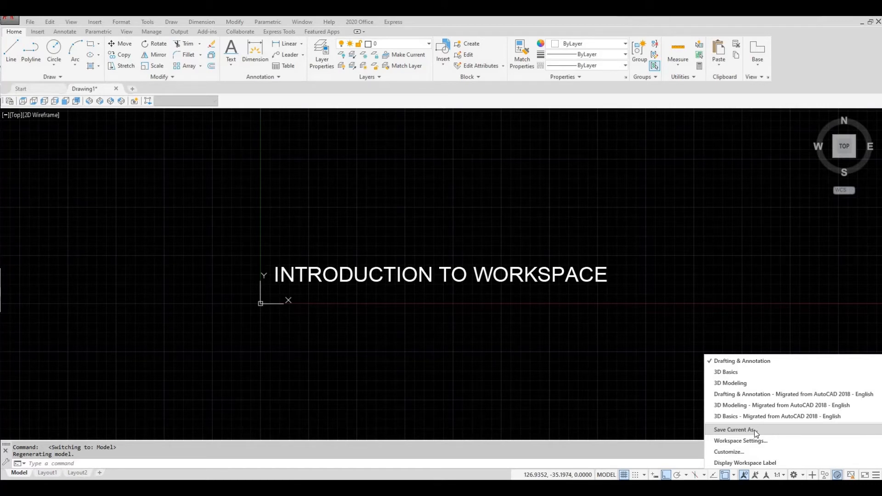
{"action": "mouse_move", "coordinate": [623, 394]}
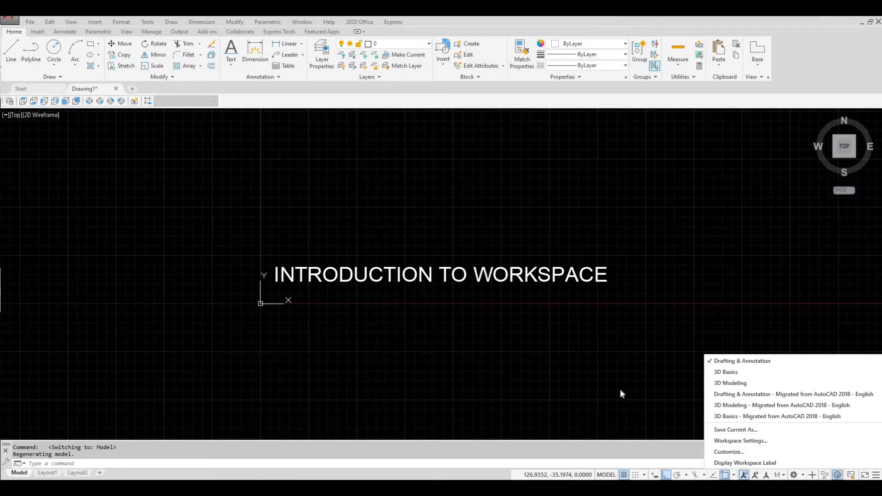
- Window-select the large circle left-to-right by fully enclosing it, then clear the selection with Esc
{"action": "left_click", "coordinate": [620, 392]}
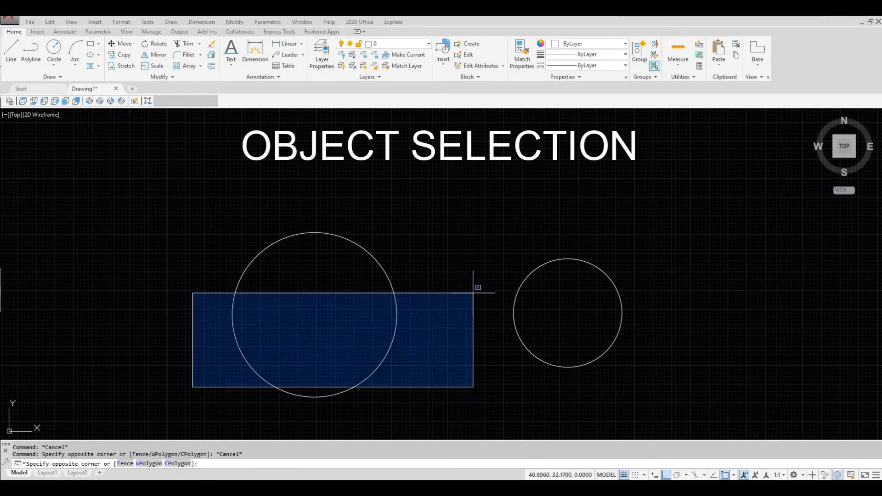
{"action": "mouse_move", "coordinate": [481, 284]}
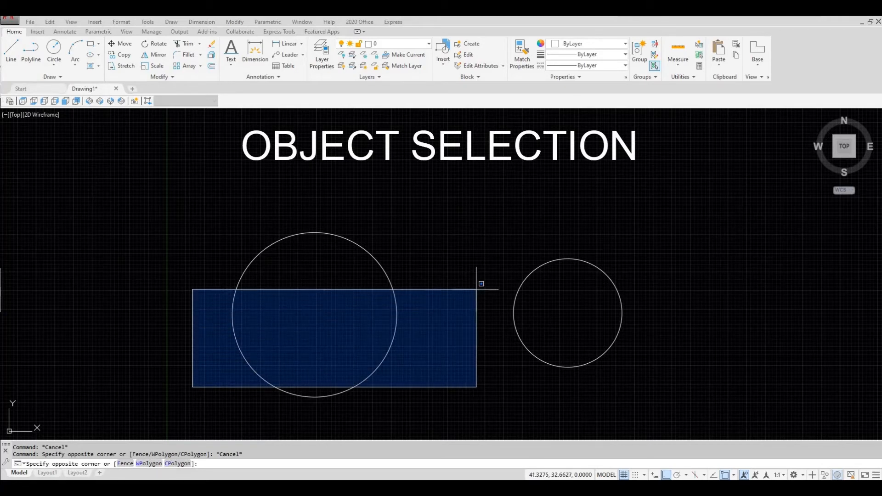
{"action": "key", "text": "Escape"}
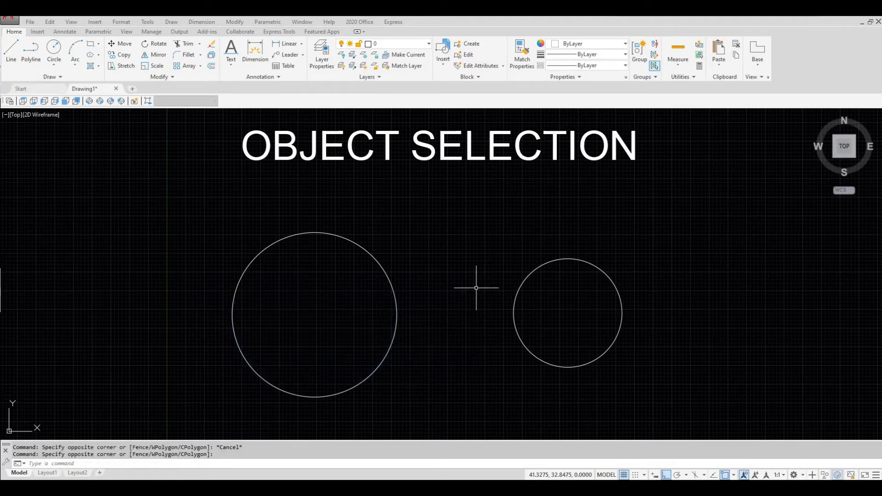
{"action": "mouse_move", "coordinate": [220, 387]}
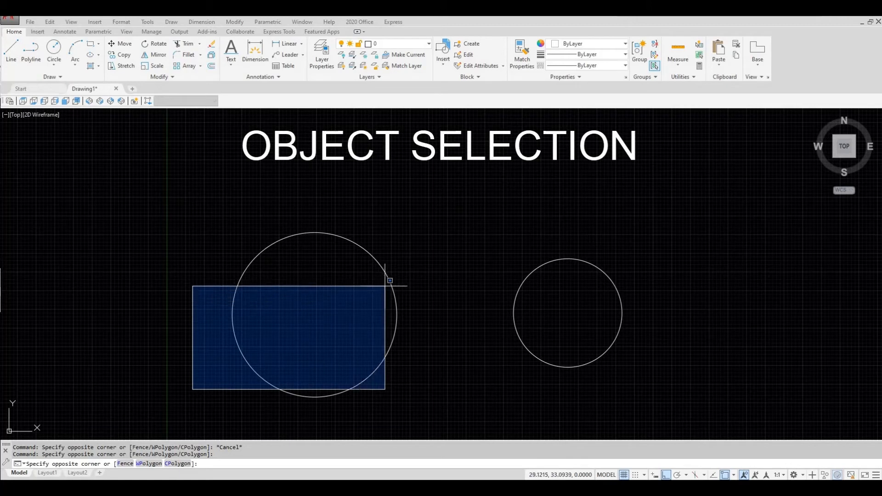
{"action": "mouse_move", "coordinate": [422, 262]}
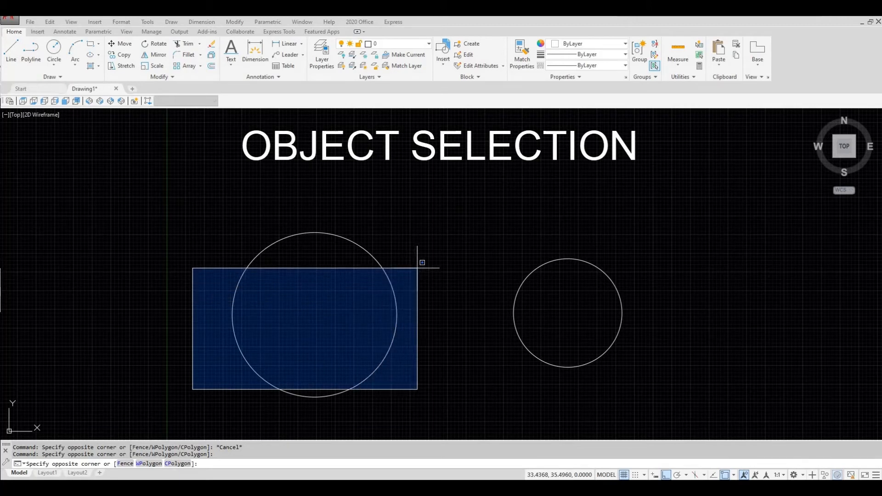
{"action": "mouse_move", "coordinate": [408, 252]}
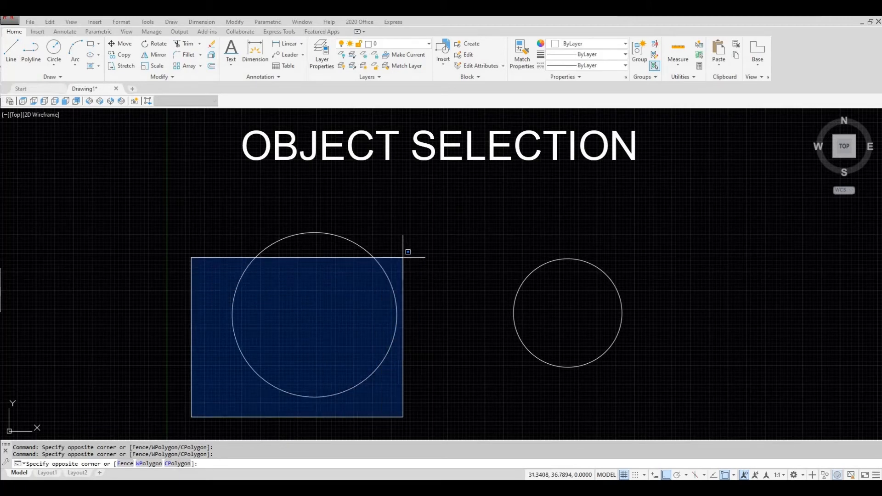
{"action": "mouse_move", "coordinate": [447, 207]}
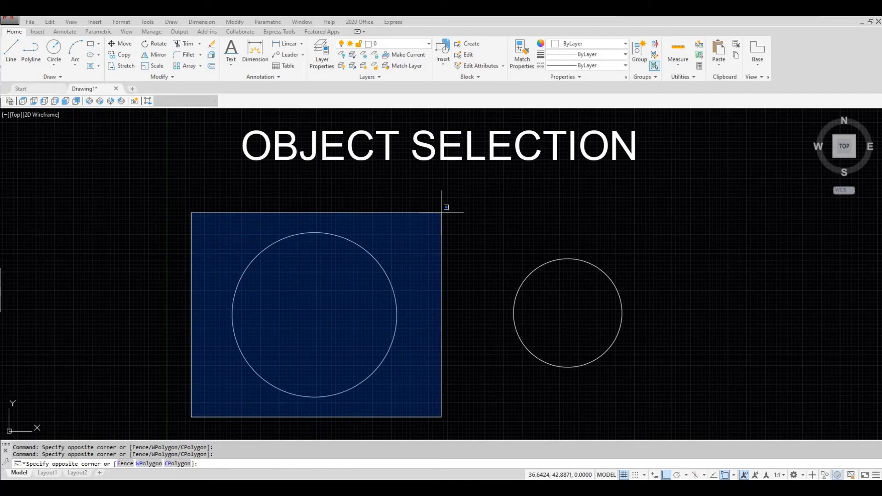
{"action": "left_click", "coordinate": [440, 212]}
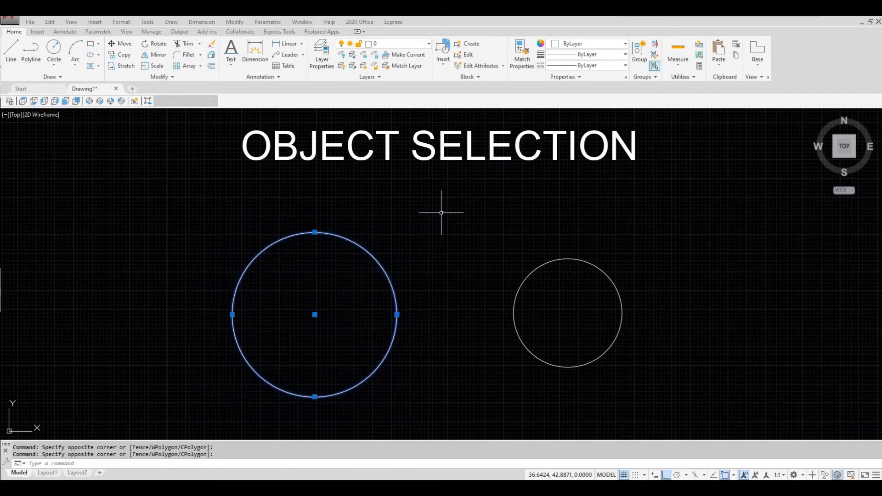
{"action": "mouse_move", "coordinate": [441, 214]}
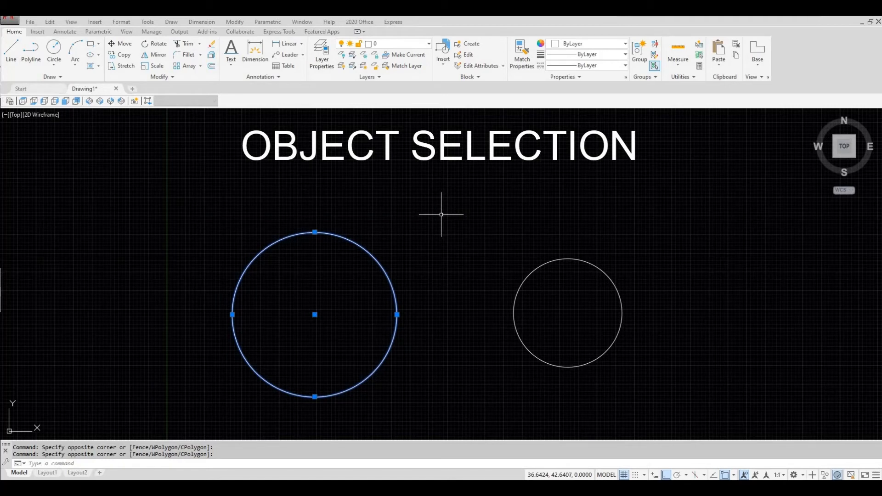
{"action": "key", "text": "Escape"}
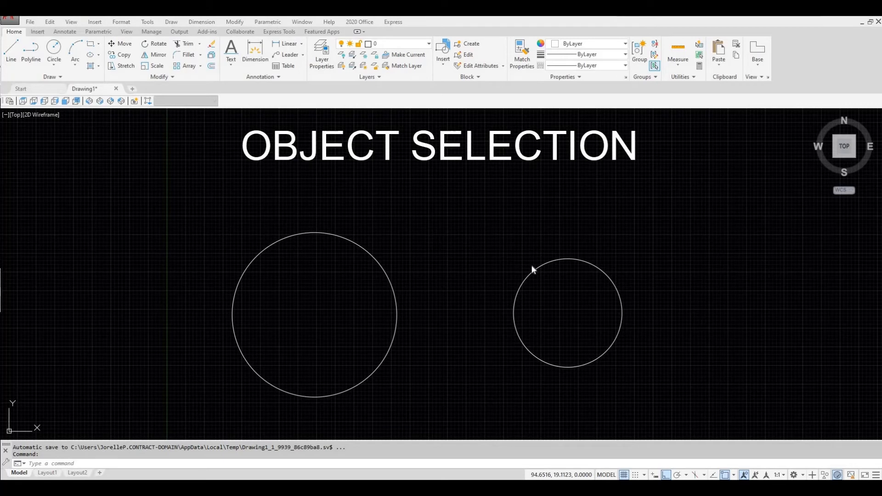
{"action": "mouse_move", "coordinate": [722, 375]}
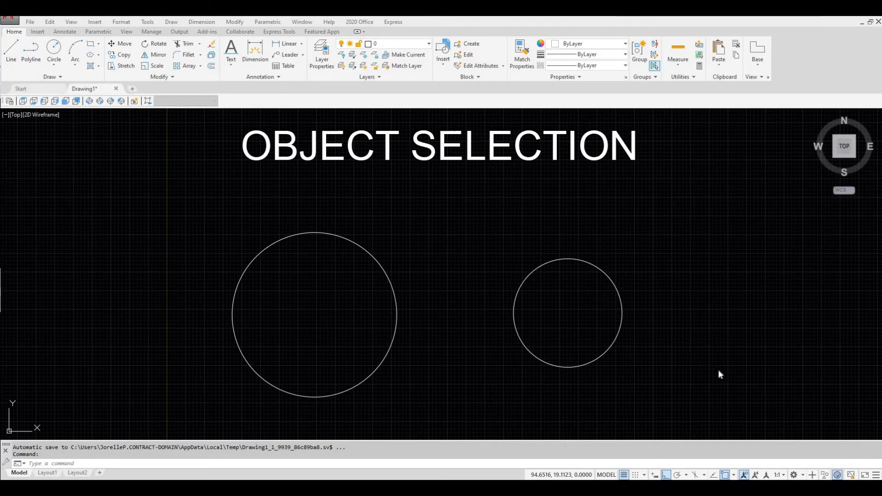
{"action": "mouse_move", "coordinate": [722, 375]}
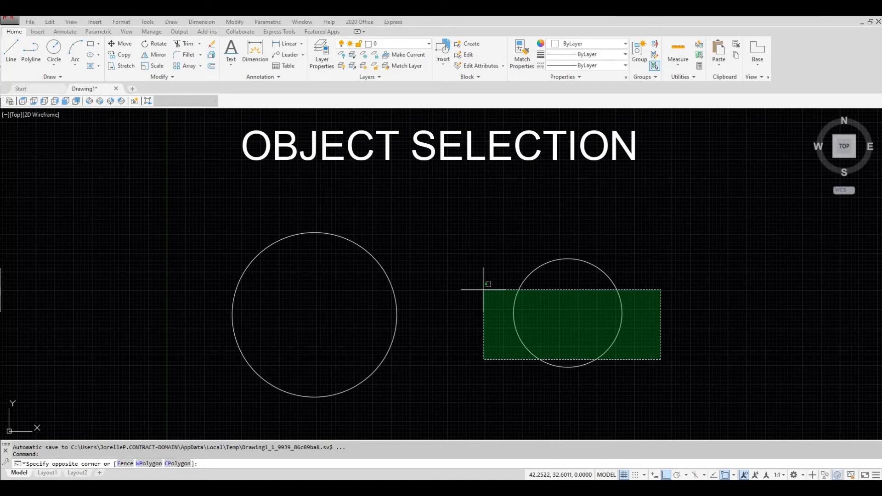
{"action": "left_click", "coordinate": [416, 311]}
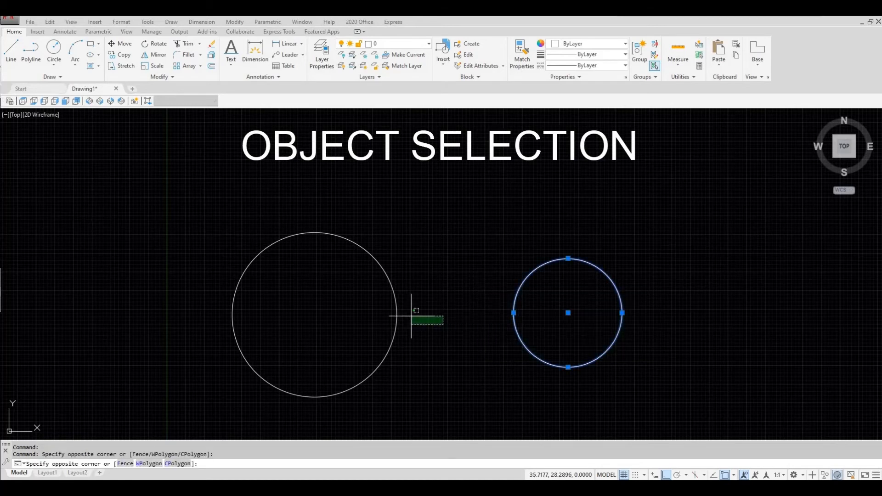
{"action": "left_click", "coordinate": [415, 311]}
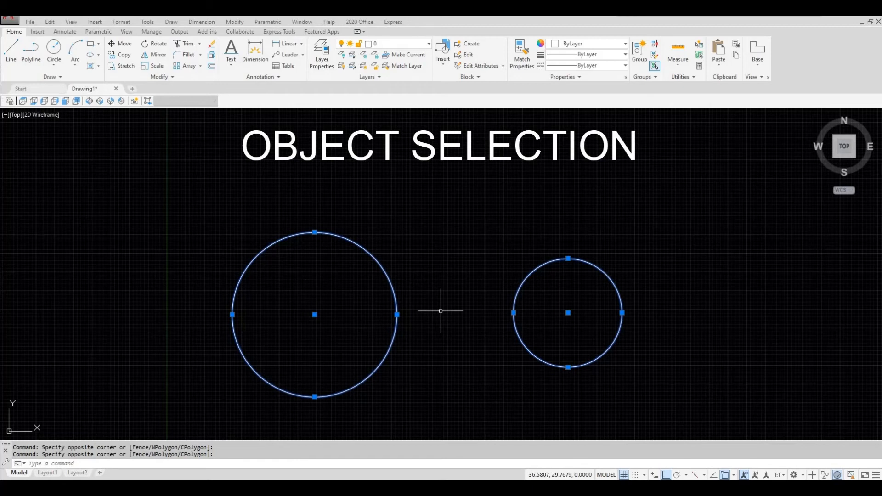
{"action": "mouse_move", "coordinate": [441, 312]}
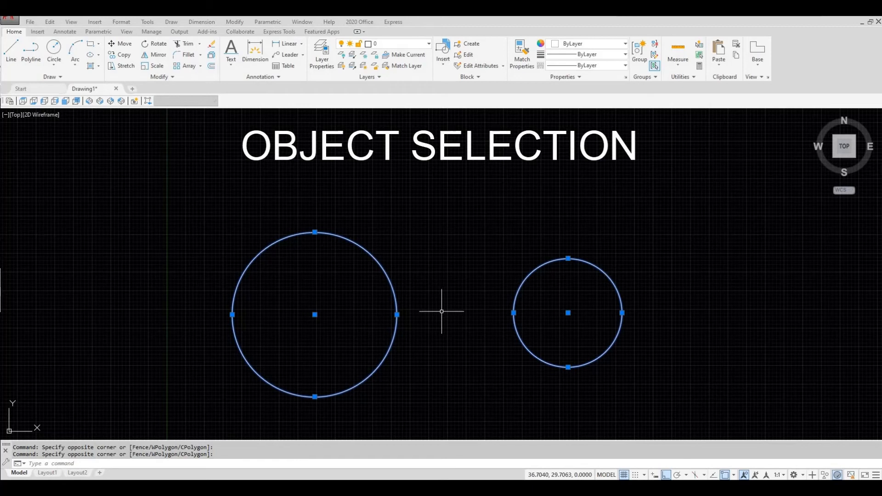
{"action": "key", "text": "Escape"}
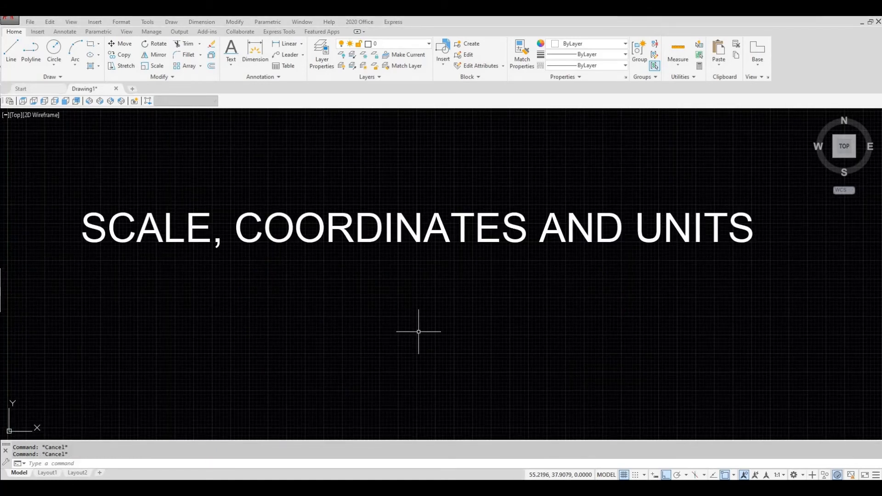
{"action": "mouse_move", "coordinate": [709, 437]}
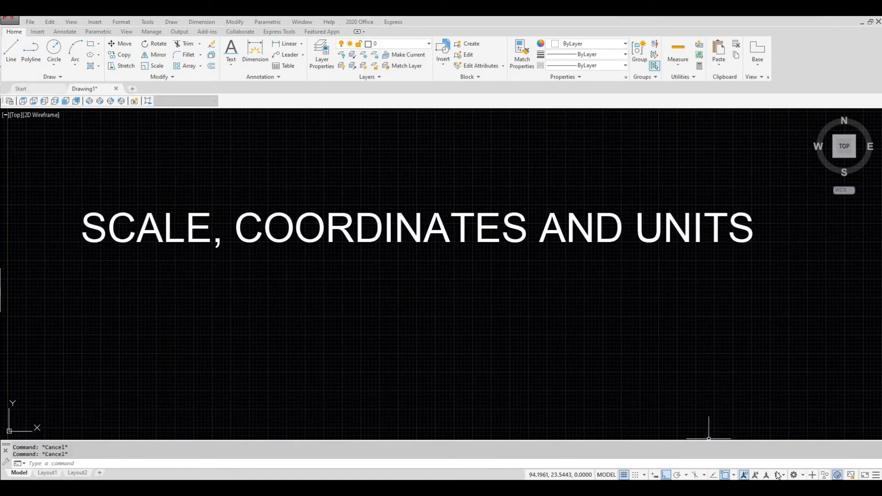
{"action": "mouse_move", "coordinate": [779, 475]}
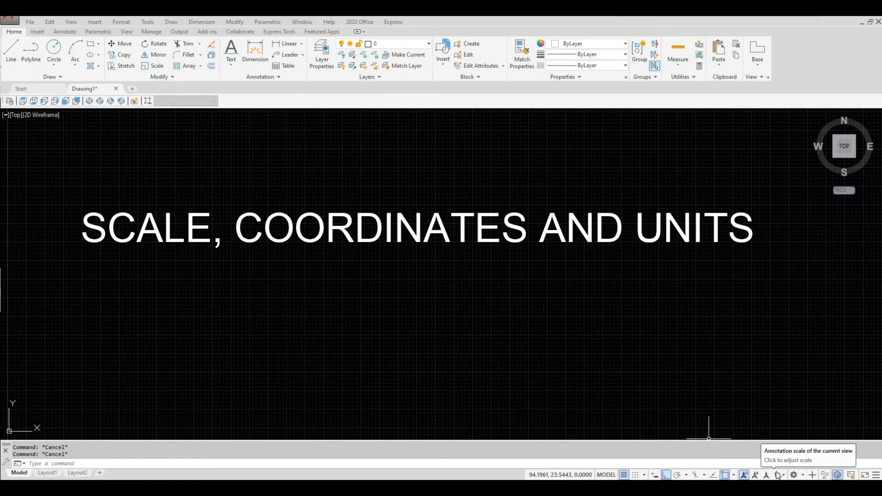
{"action": "mouse_move", "coordinate": [302, 447]}
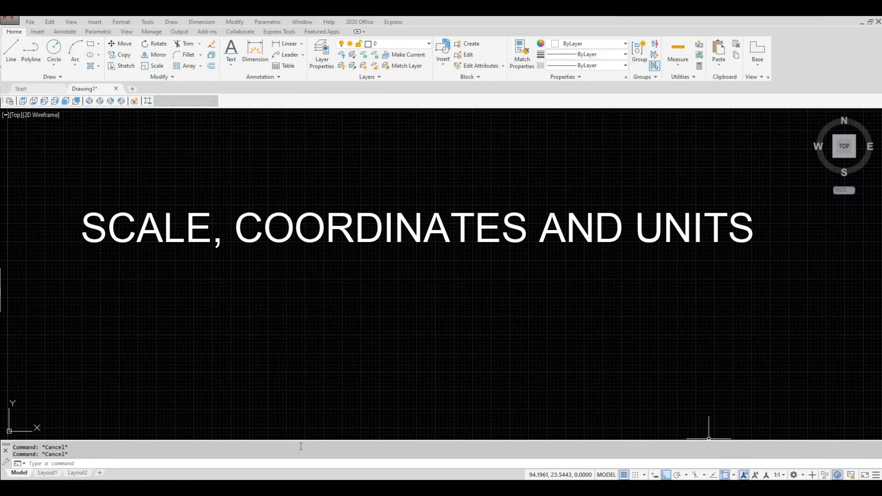
{"action": "mouse_move", "coordinate": [46, 472]}
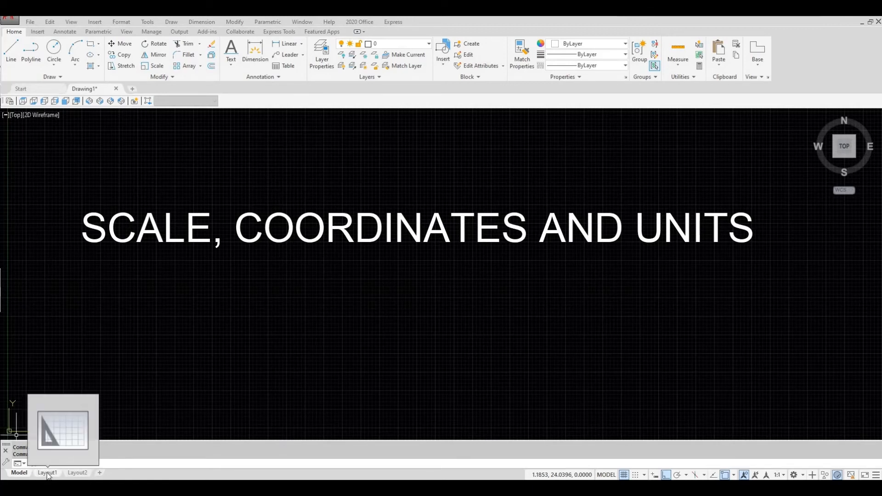
{"action": "left_click", "coordinate": [47, 472]}
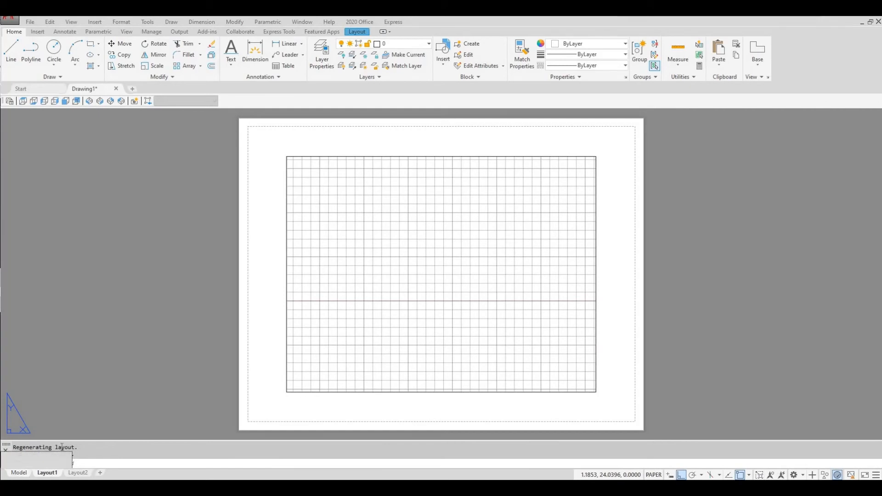
{"action": "left_click", "coordinate": [18, 473]}
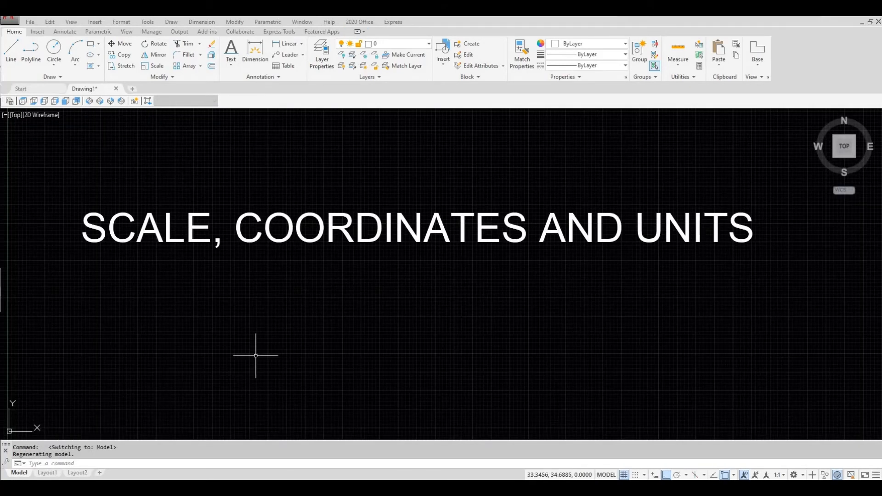
{"action": "mouse_move", "coordinate": [260, 351]}
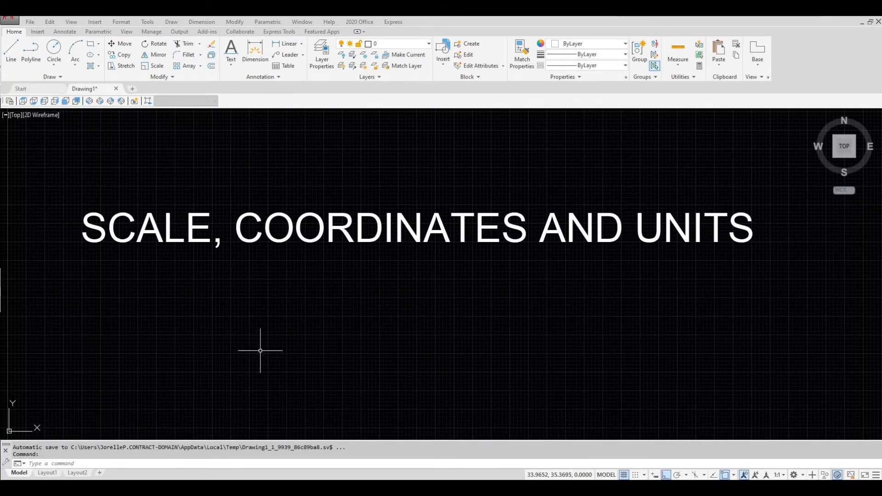
{"action": "mouse_move", "coordinate": [435, 378]}
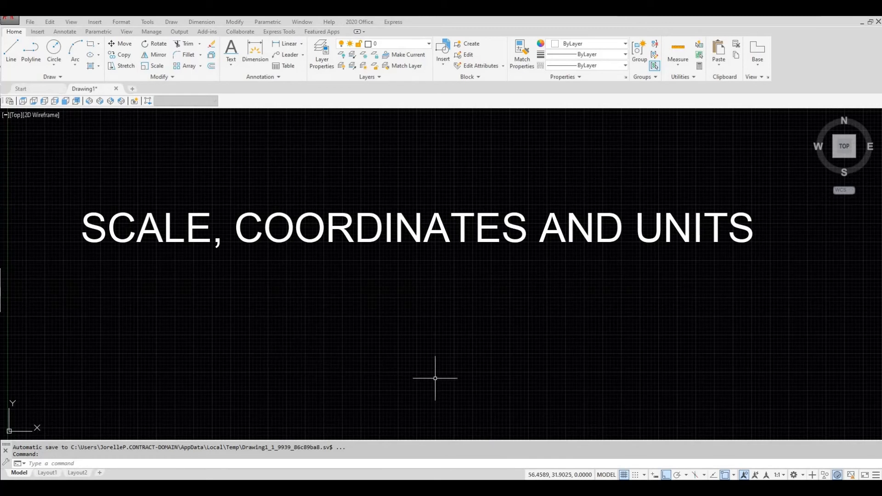
{"action": "mouse_move", "coordinate": [480, 392]}
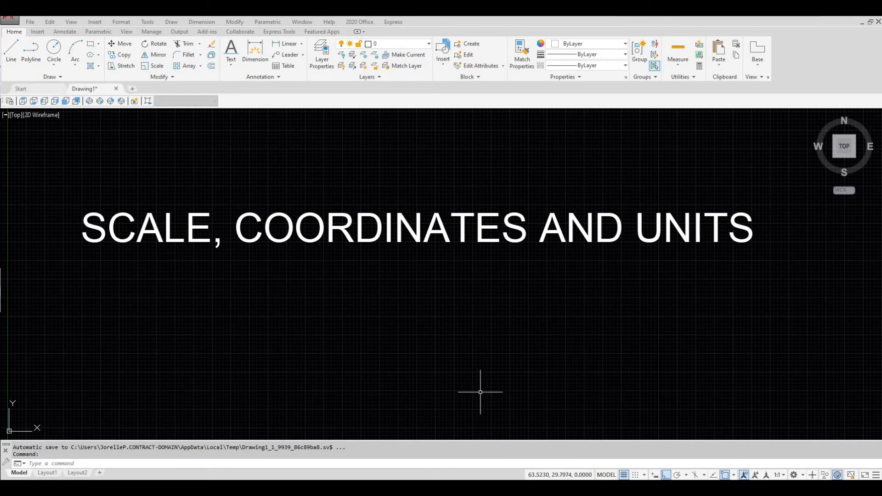
{"action": "mouse_move", "coordinate": [536, 438]}
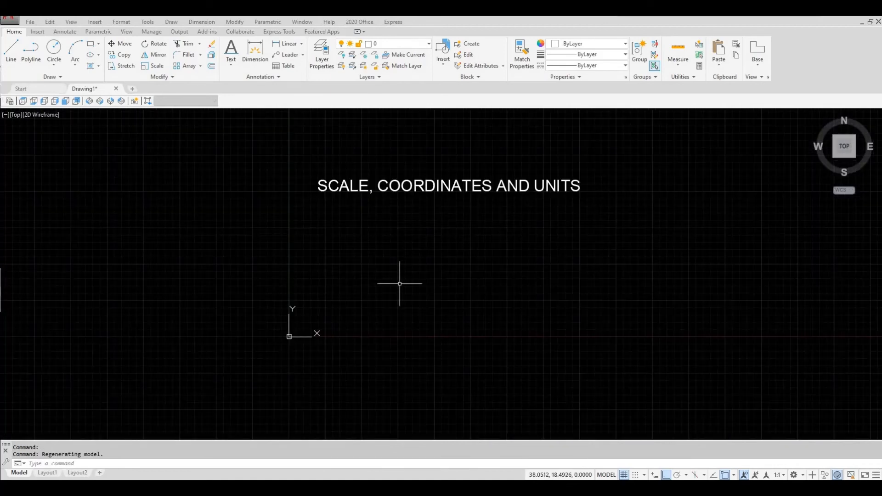
{"action": "mouse_move", "coordinate": [330, 333]}
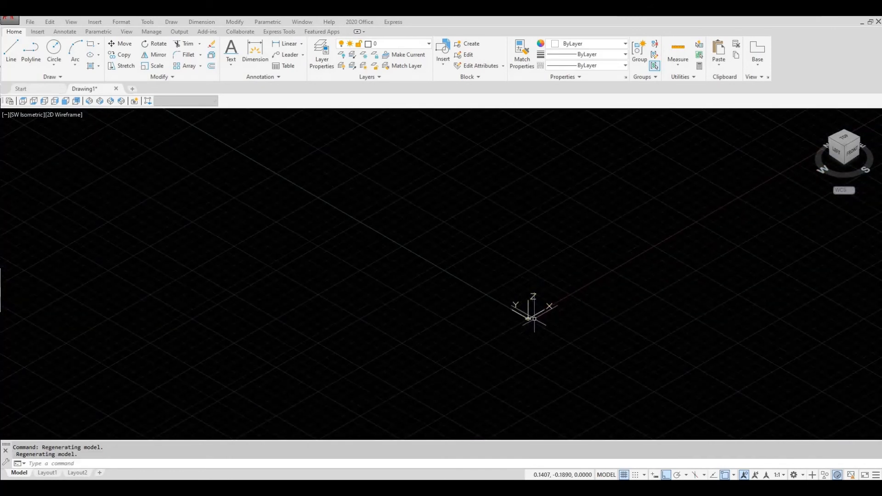
{"action": "mouse_move", "coordinate": [551, 310]}
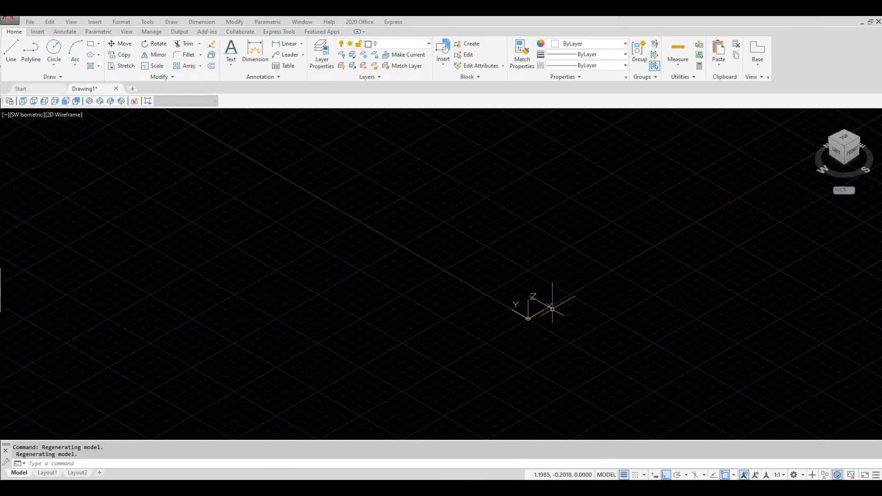
{"action": "mouse_move", "coordinate": [522, 318]}
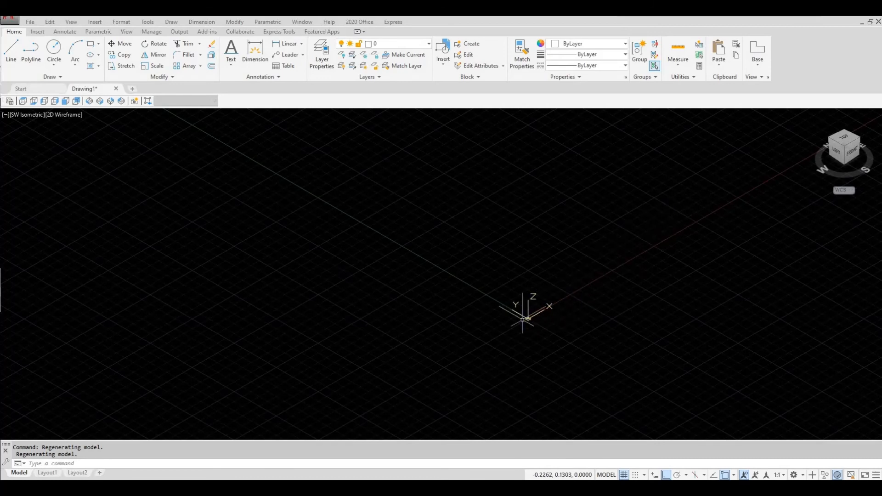
{"action": "mouse_move", "coordinate": [509, 287]}
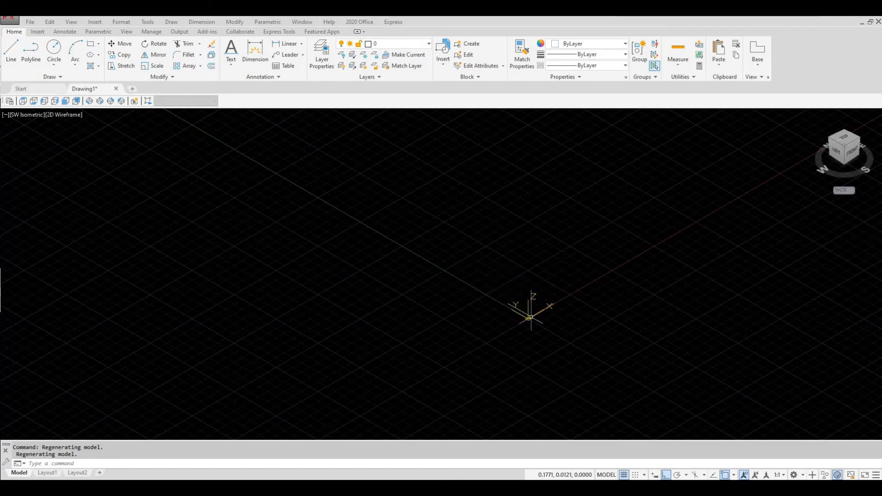
{"action": "mouse_move", "coordinate": [532, 186]}
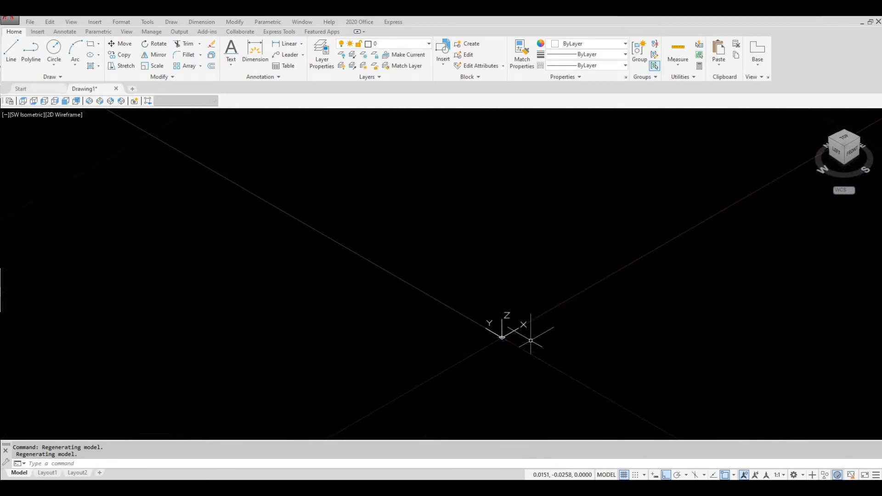
{"action": "mouse_move", "coordinate": [503, 330]}
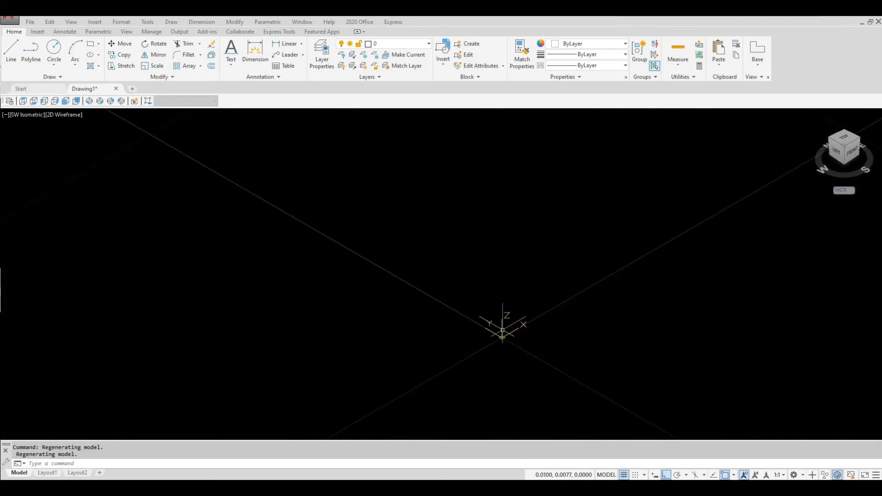
{"action": "mouse_move", "coordinate": [655, 232]}
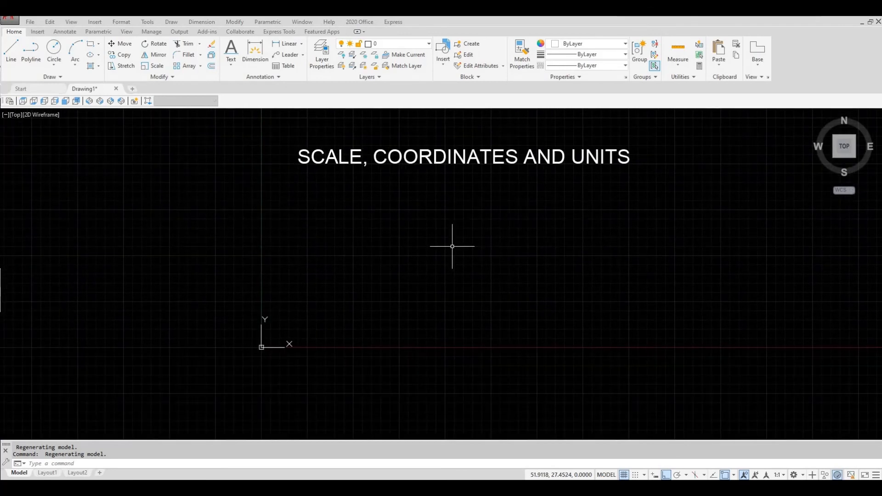
{"action": "mouse_move", "coordinate": [451, 250]}
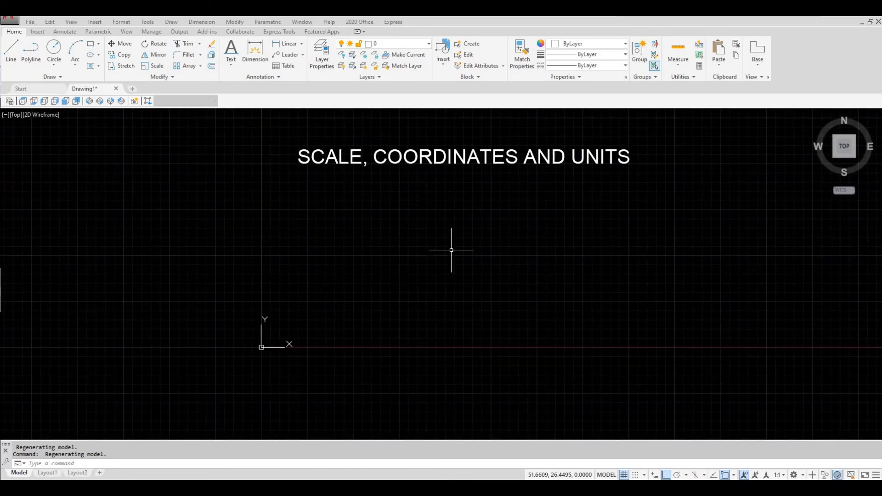
{"action": "type", "text": "y"}
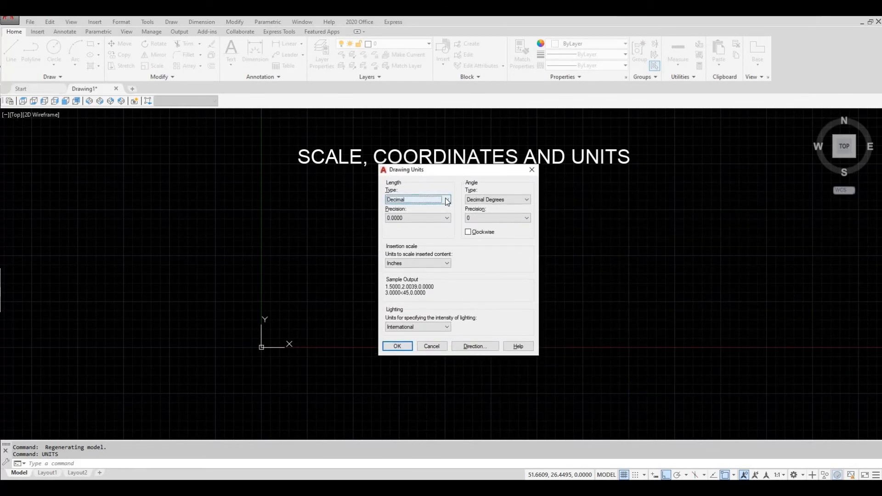
{"action": "left_click", "coordinate": [445, 200]}
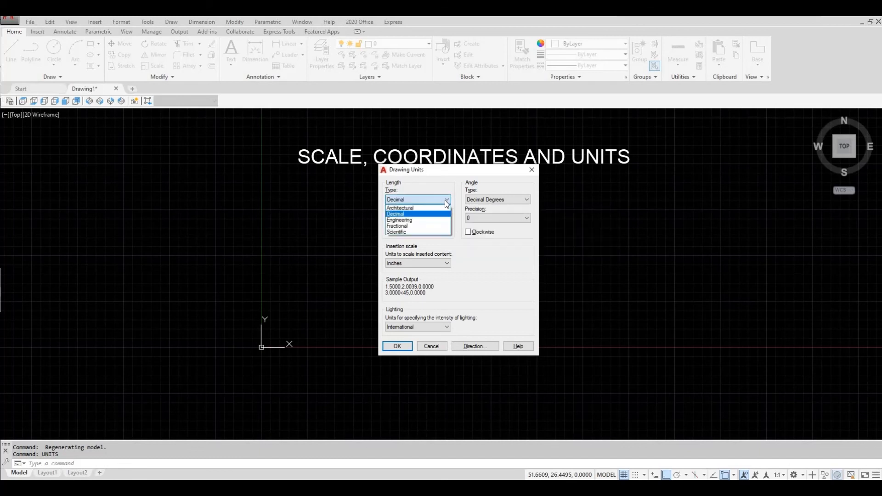
{"action": "left_click", "coordinate": [395, 214]}
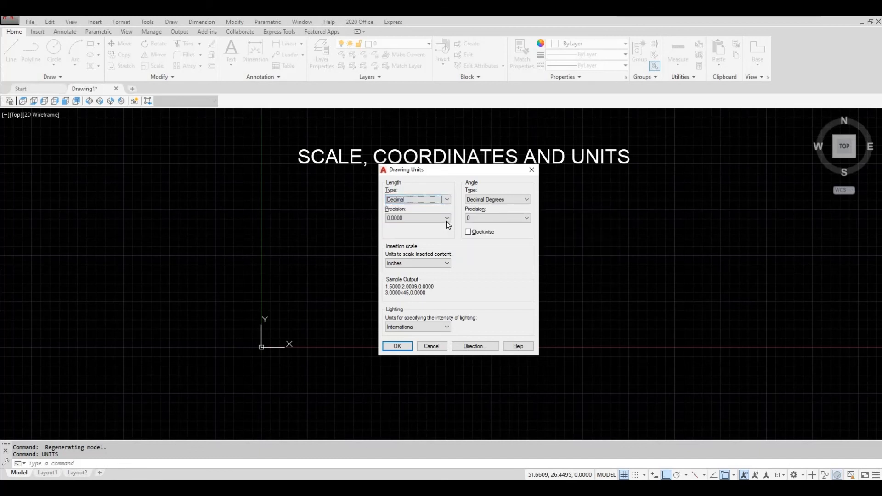
{"action": "left_click", "coordinate": [447, 219]}
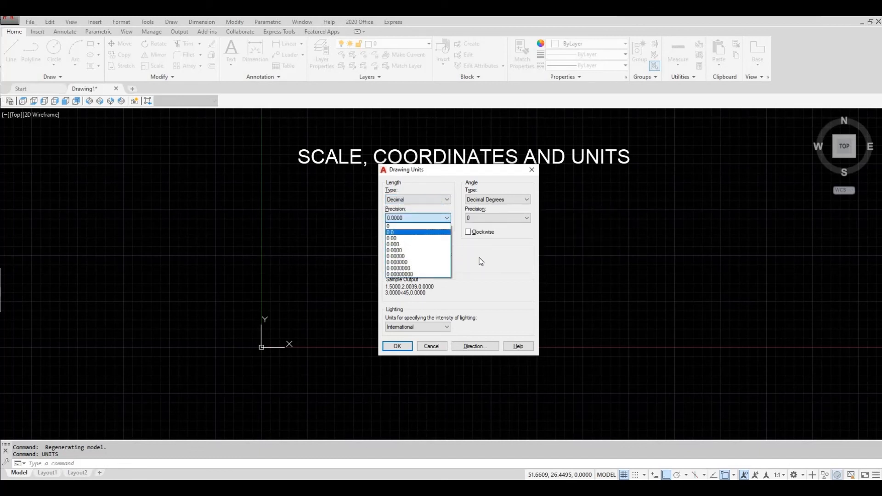
{"action": "left_click", "coordinate": [417, 232]}
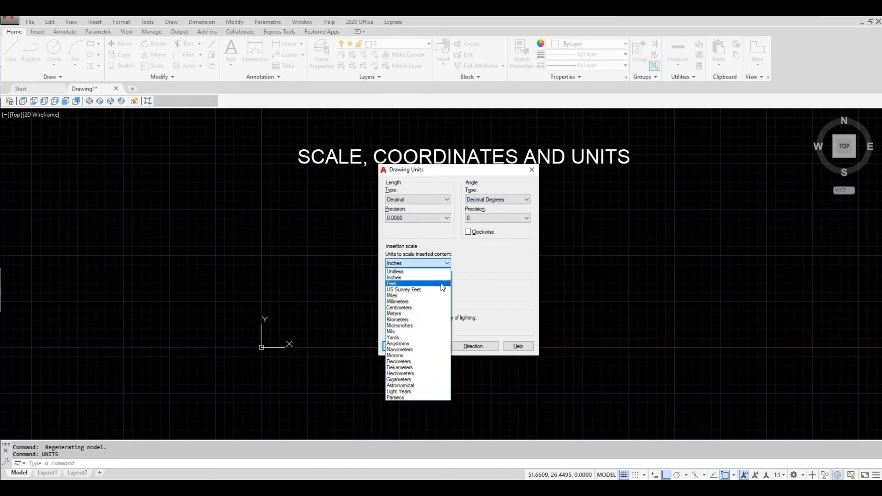
{"action": "mouse_move", "coordinate": [466, 275]}
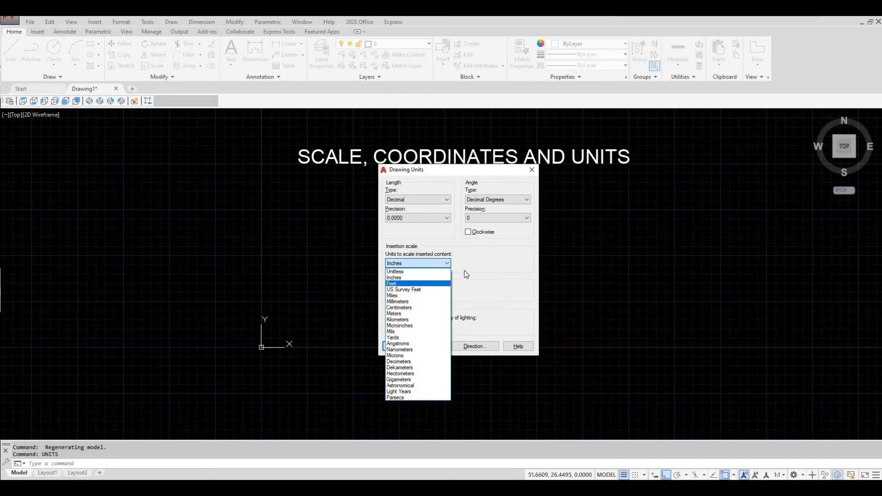
{"action": "left_click", "coordinate": [418, 263]}
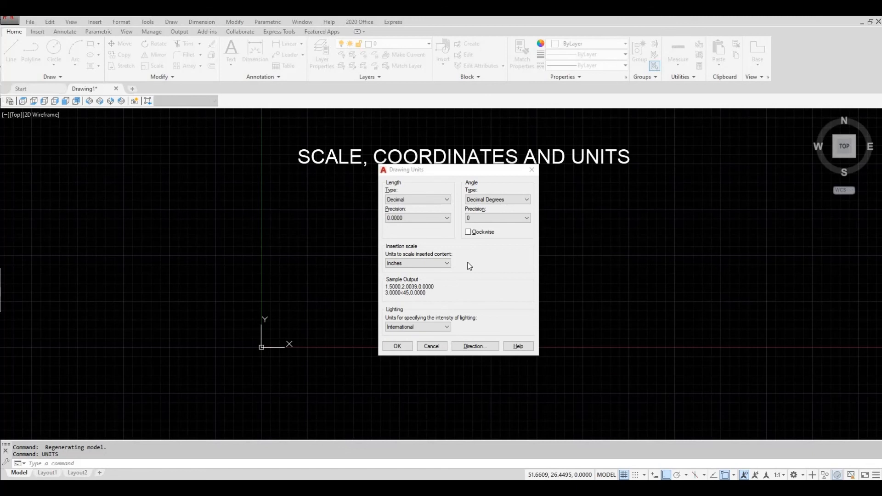
{"action": "mouse_move", "coordinate": [429, 215]}
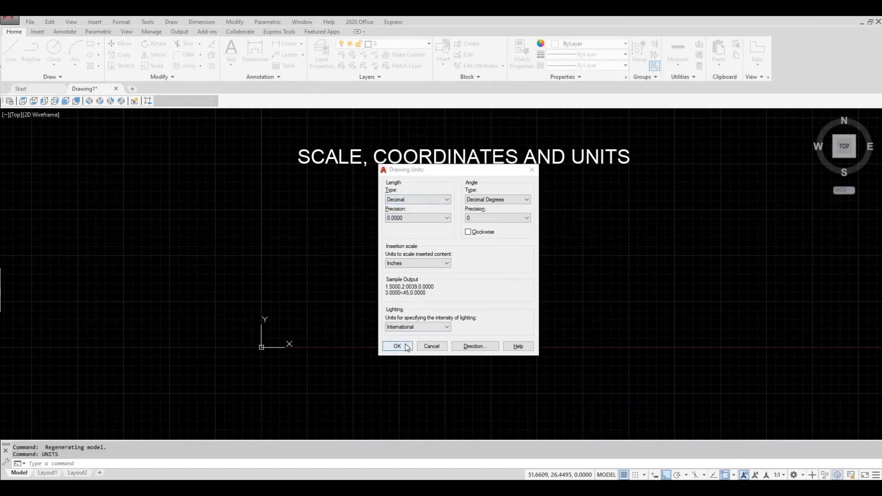
{"action": "left_click", "coordinate": [398, 347]}
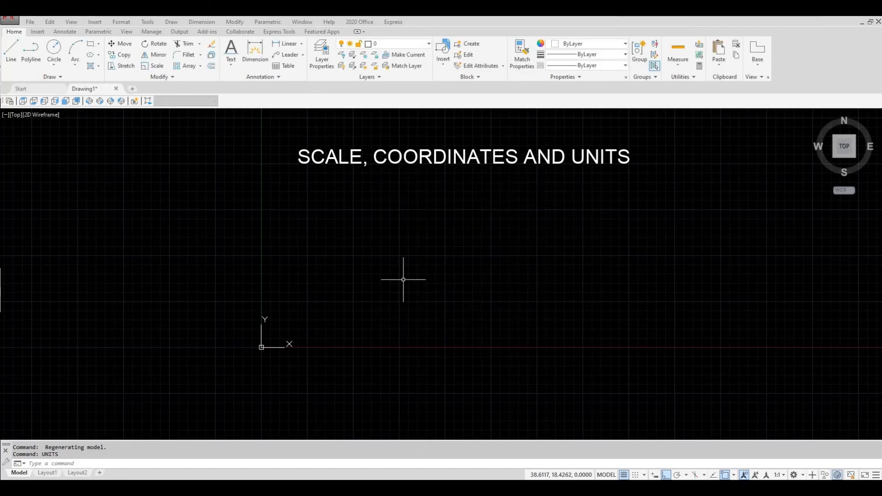
{"action": "mouse_move", "coordinate": [405, 260]}
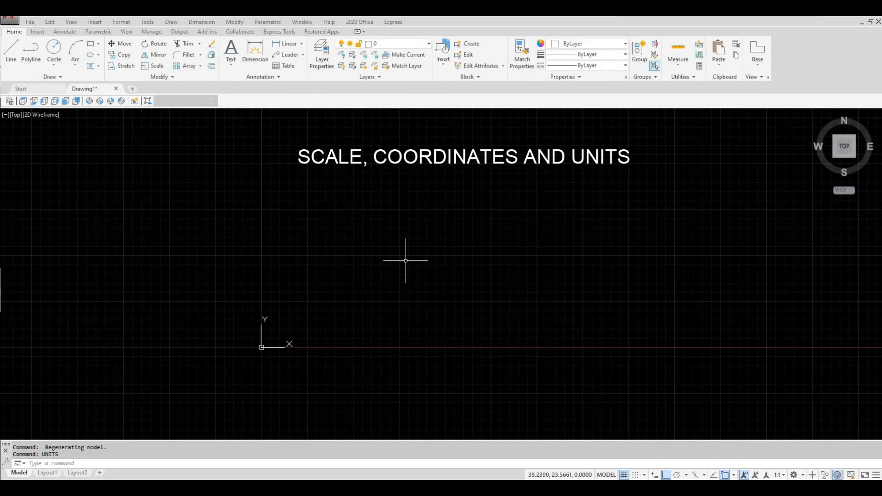